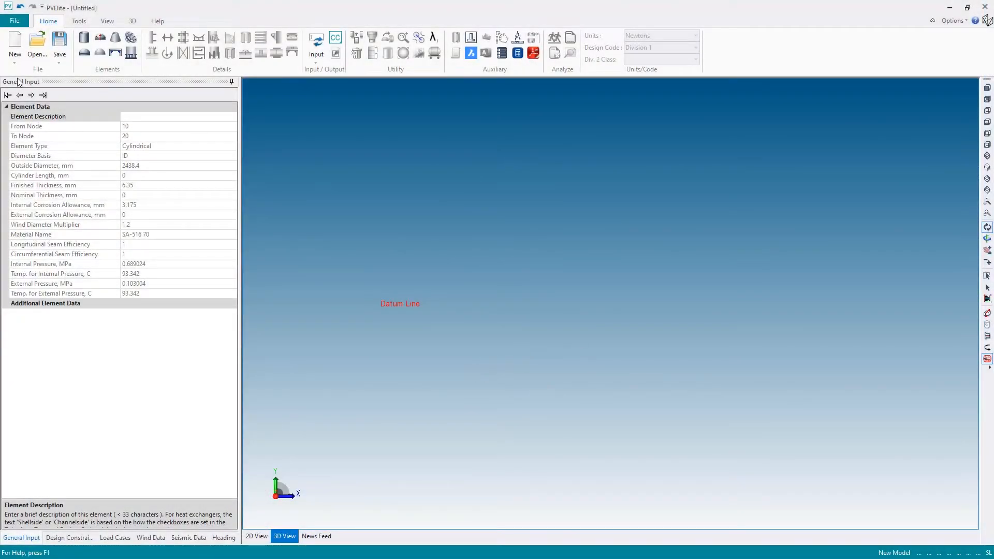
Start a new ASME VIII-1 vessel without saving, using the ANSI Metric nozzle database
{"action": "left_click", "coordinate": [14, 45]}
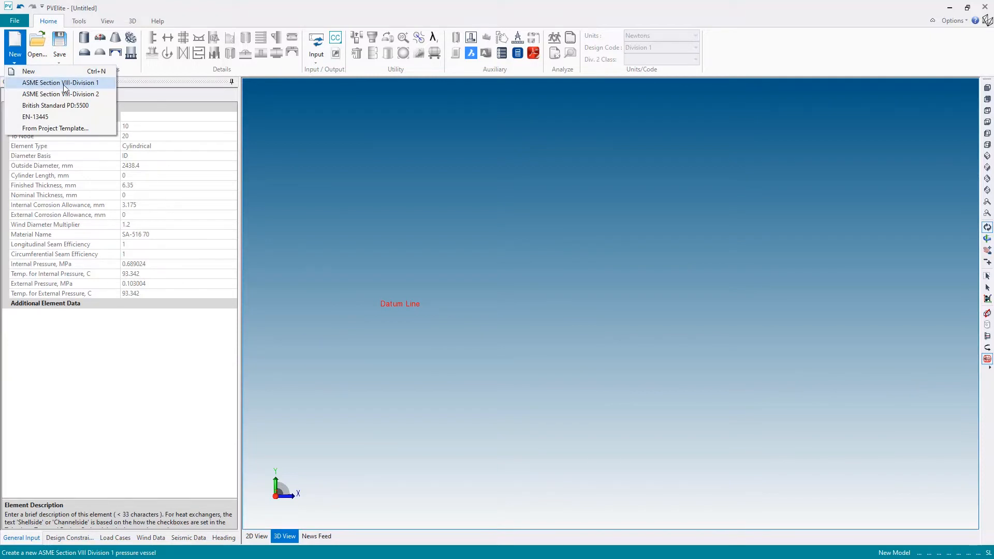
{"action": "mouse_move", "coordinate": [93, 87]}
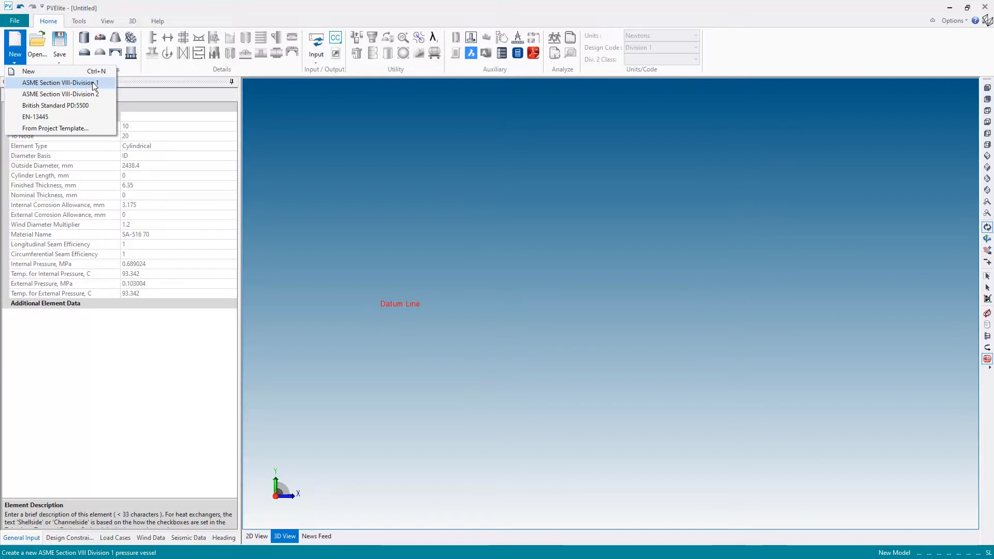
{"action": "mouse_move", "coordinate": [36, 116]}
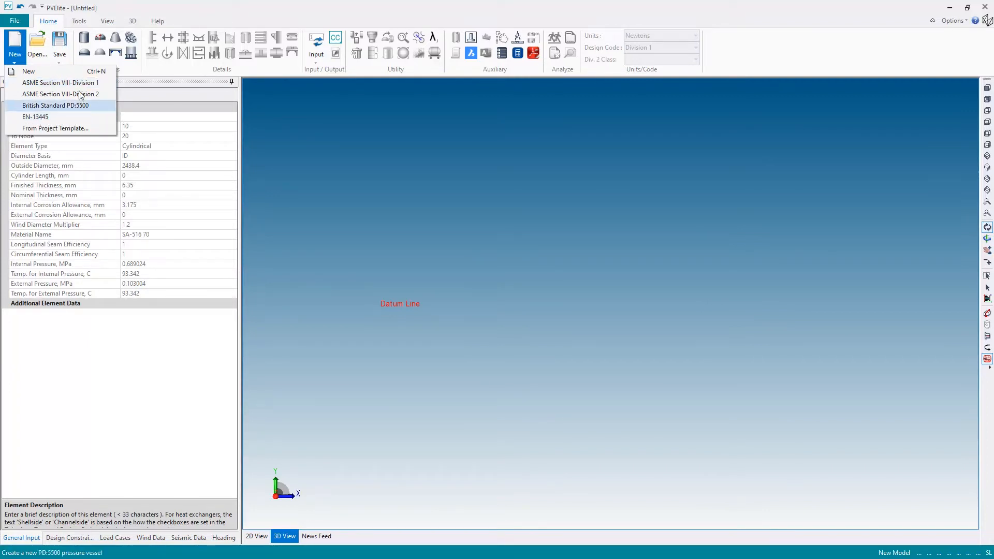
{"action": "left_click", "coordinate": [56, 105]}
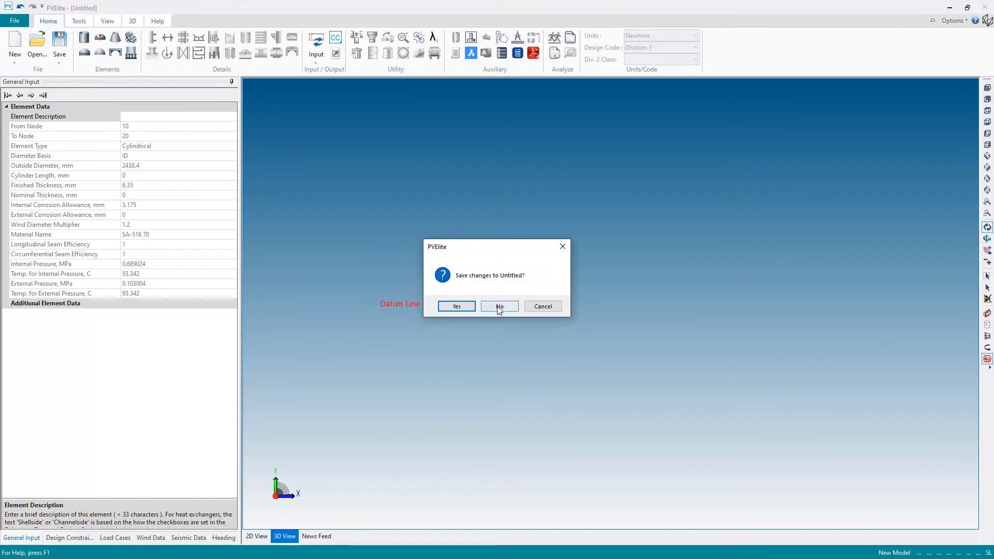
{"action": "left_click", "coordinate": [499, 306]}
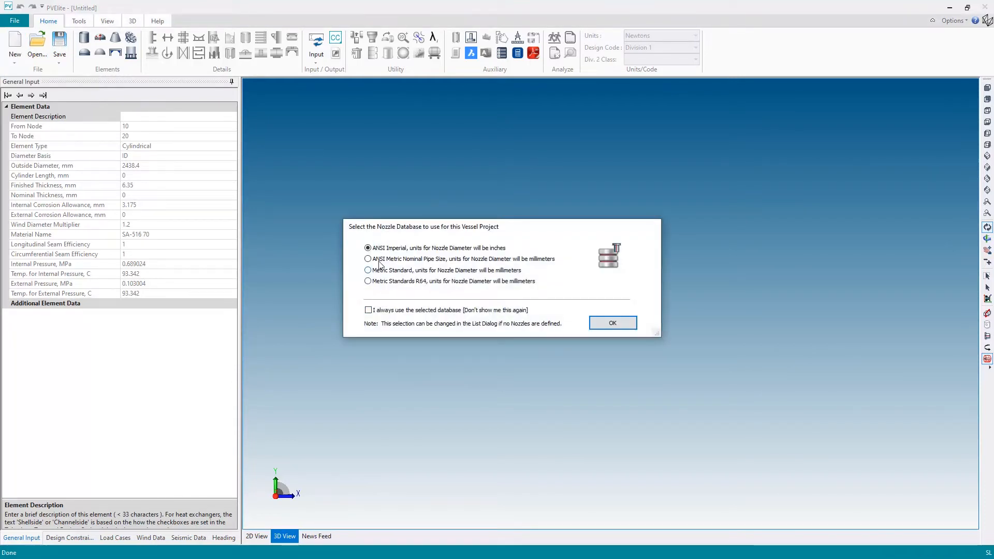
{"action": "left_click", "coordinate": [367, 259]}
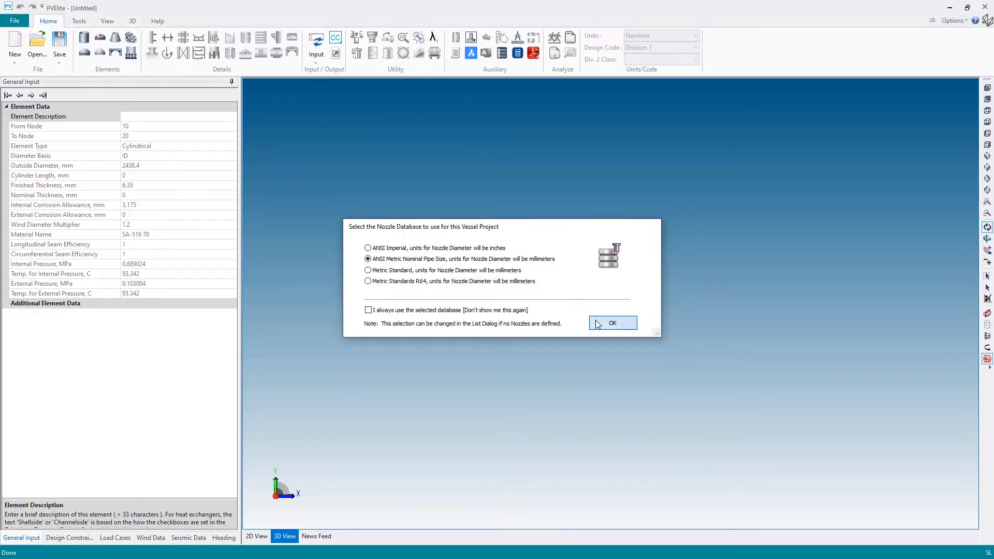
{"action": "left_click", "coordinate": [612, 323]}
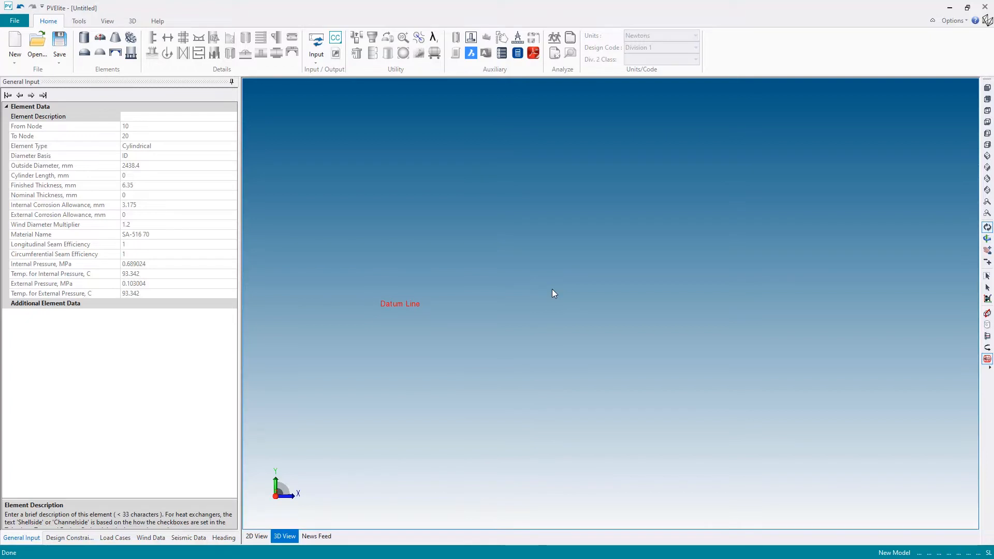
{"action": "mouse_move", "coordinate": [214, 404]}
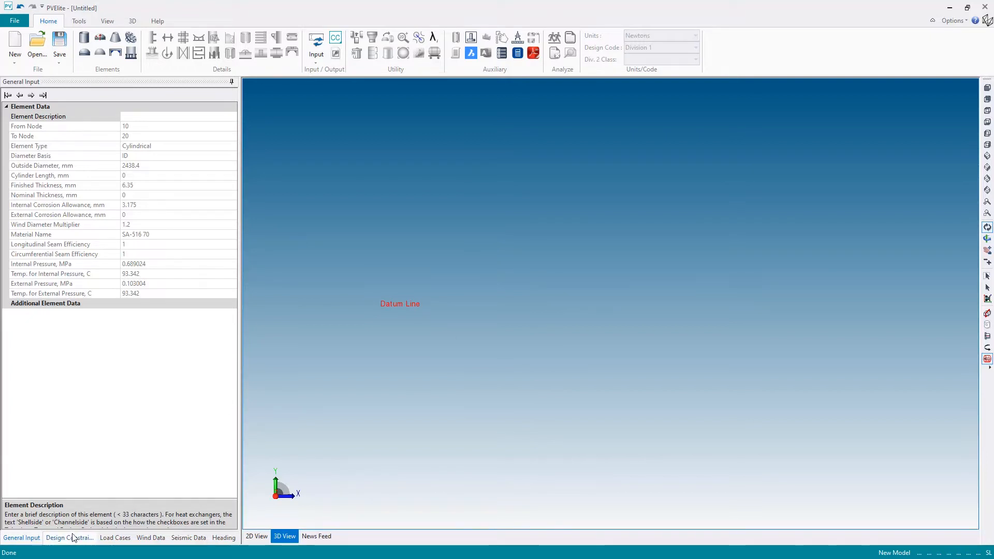
Tick 'Is this a heat Exchanger' in Design Constraints, then return to General Input
{"action": "left_click", "coordinate": [69, 538]}
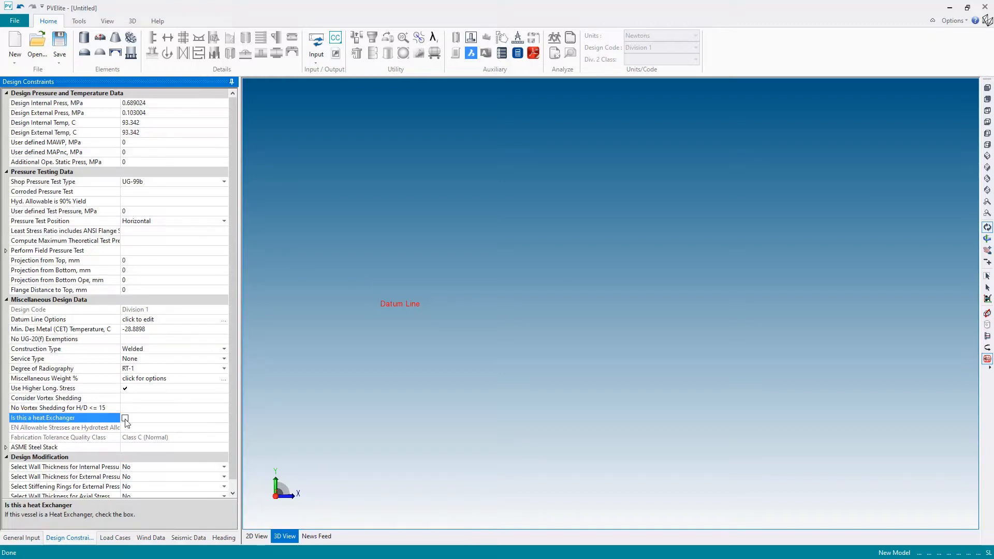
{"action": "left_click", "coordinate": [125, 420]}
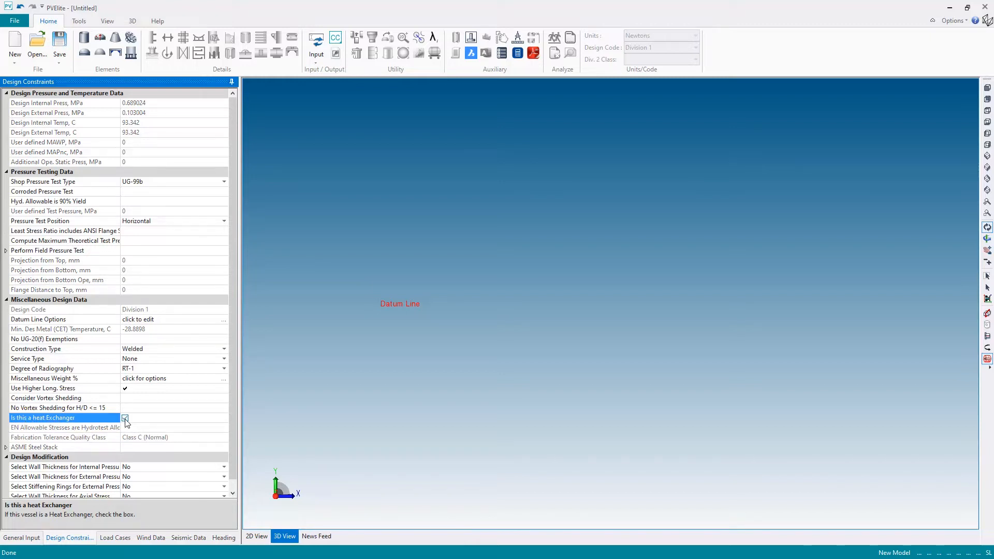
{"action": "left_click", "coordinate": [124, 418]}
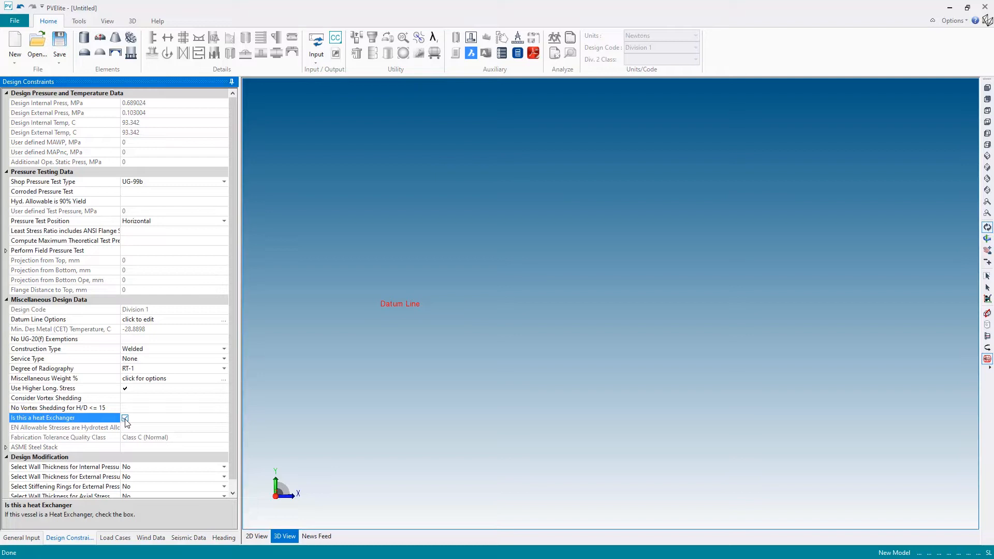
{"action": "left_click", "coordinate": [125, 419]}
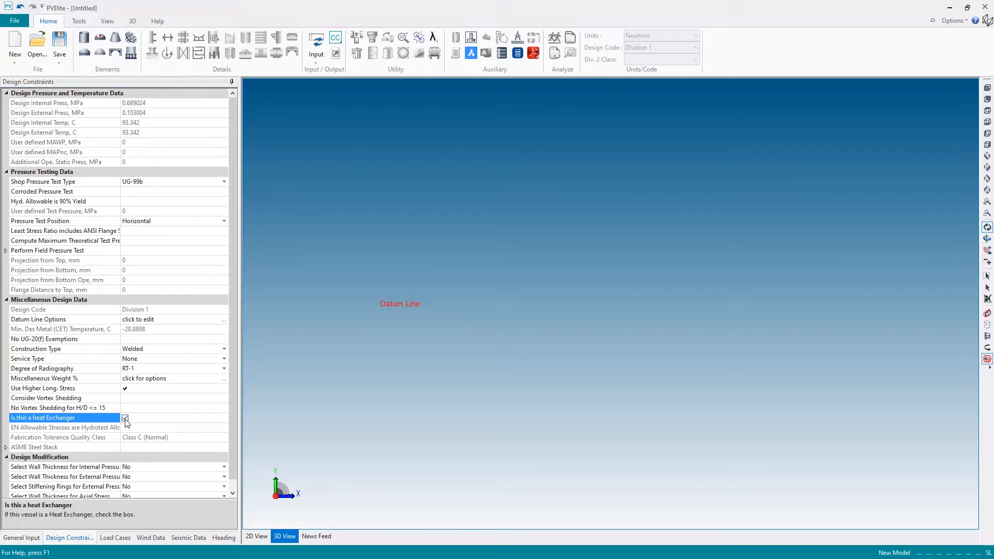
{"action": "left_click", "coordinate": [125, 420]}
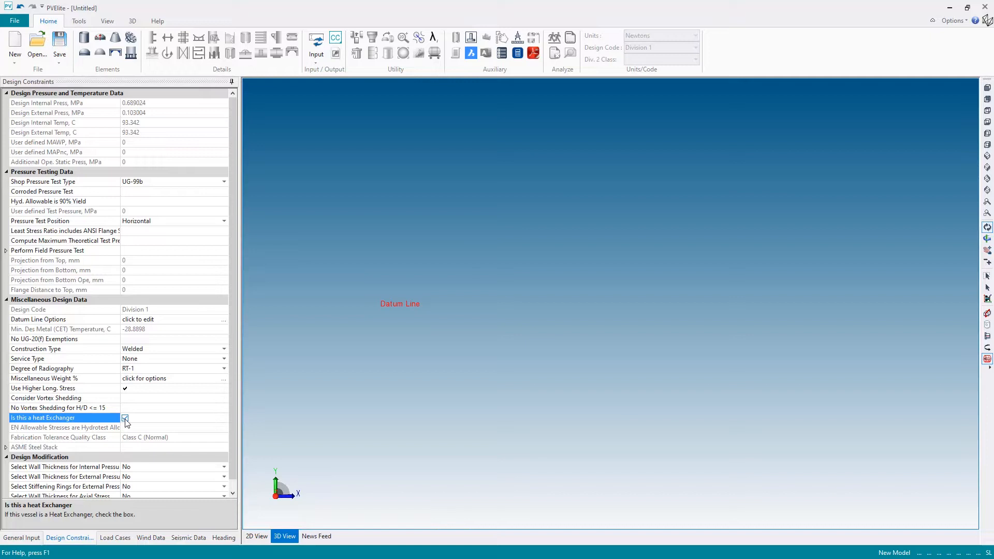
{"action": "left_click", "coordinate": [125, 417]}
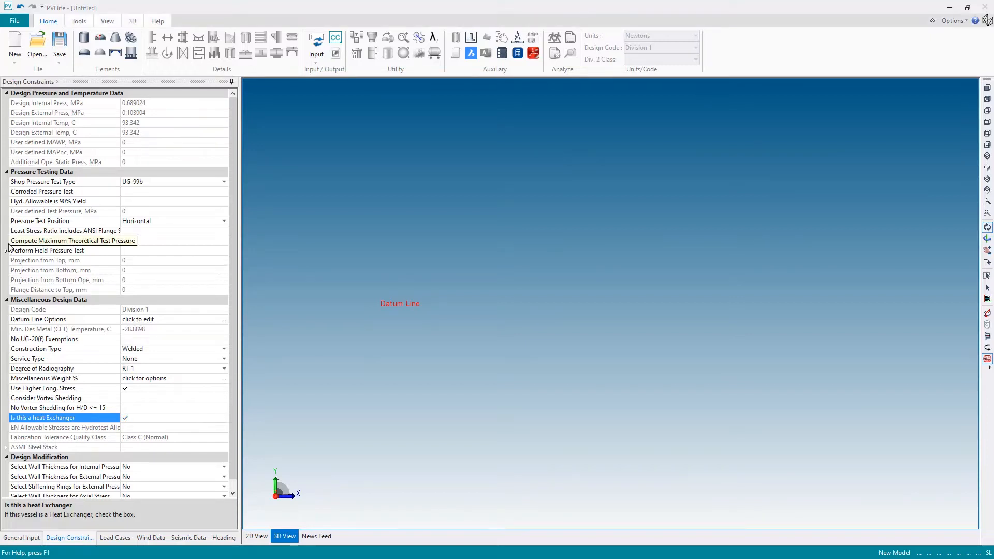
{"action": "mouse_move", "coordinate": [11, 105]}
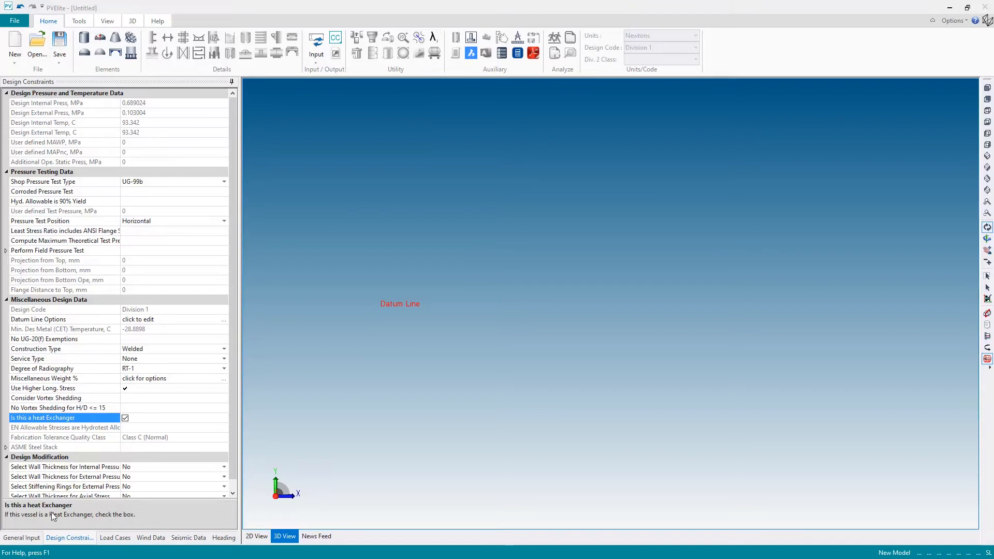
{"action": "left_click", "coordinate": [21, 538]}
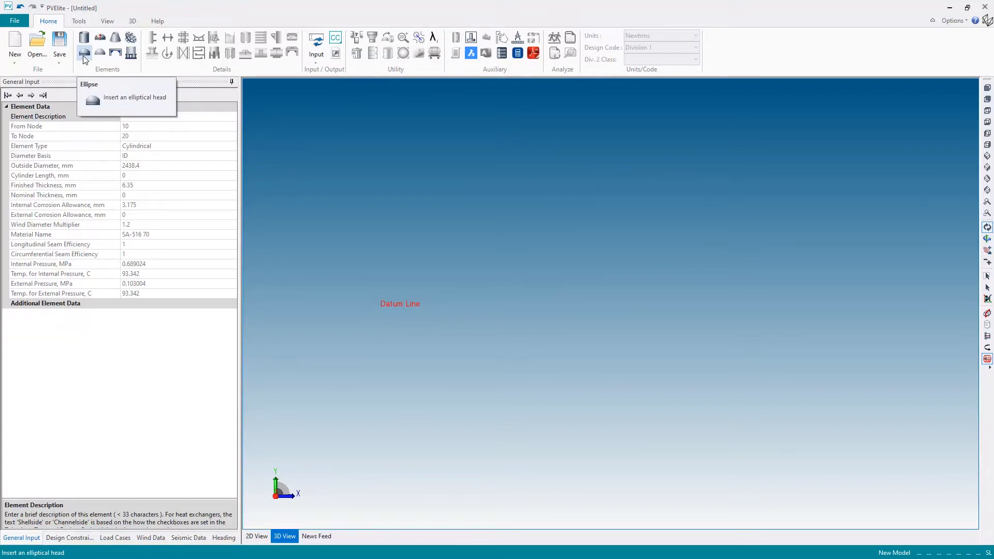
Insert an elliptical head element and flip its orientation to horizontal
{"action": "left_click", "coordinate": [99, 52]}
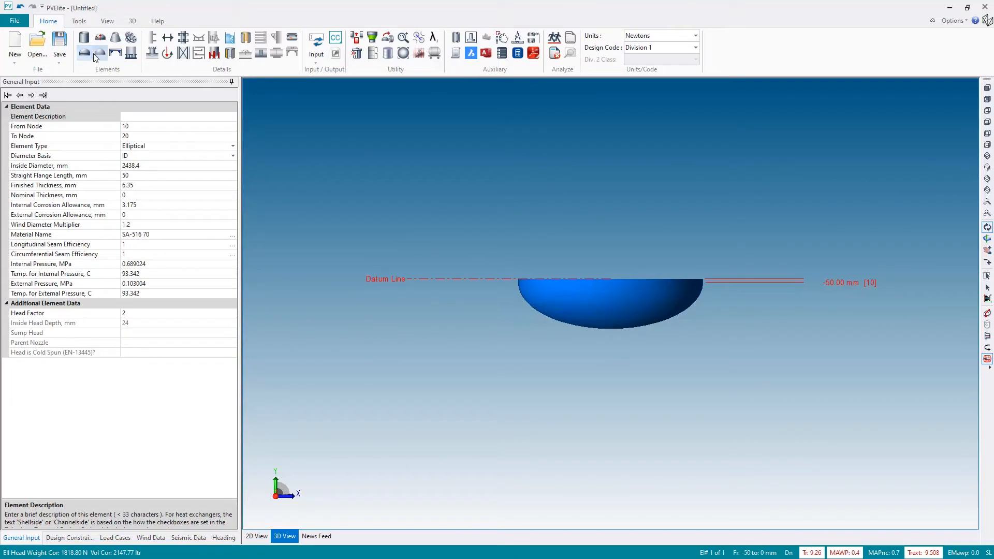
{"action": "mouse_move", "coordinate": [442, 336]}
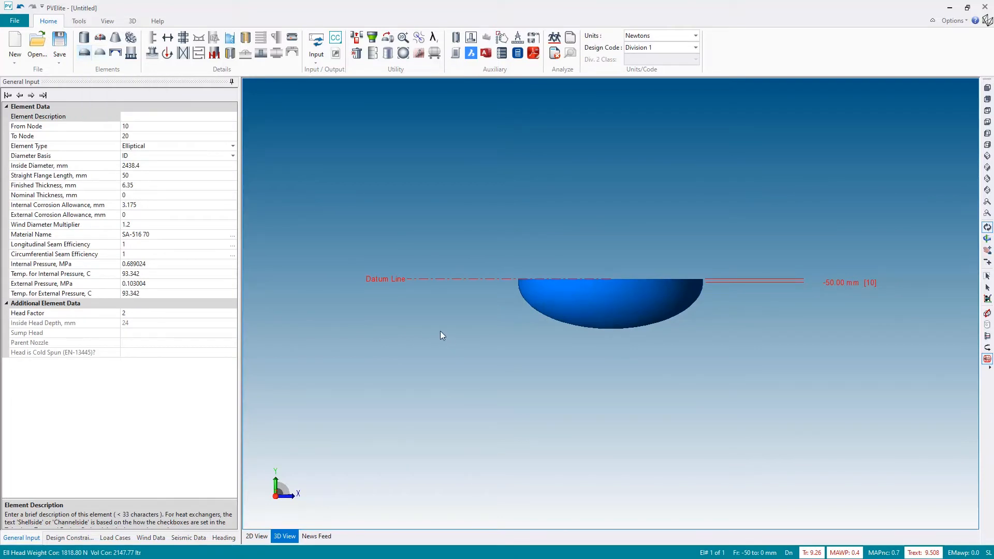
{"action": "mouse_move", "coordinate": [466, 164]}
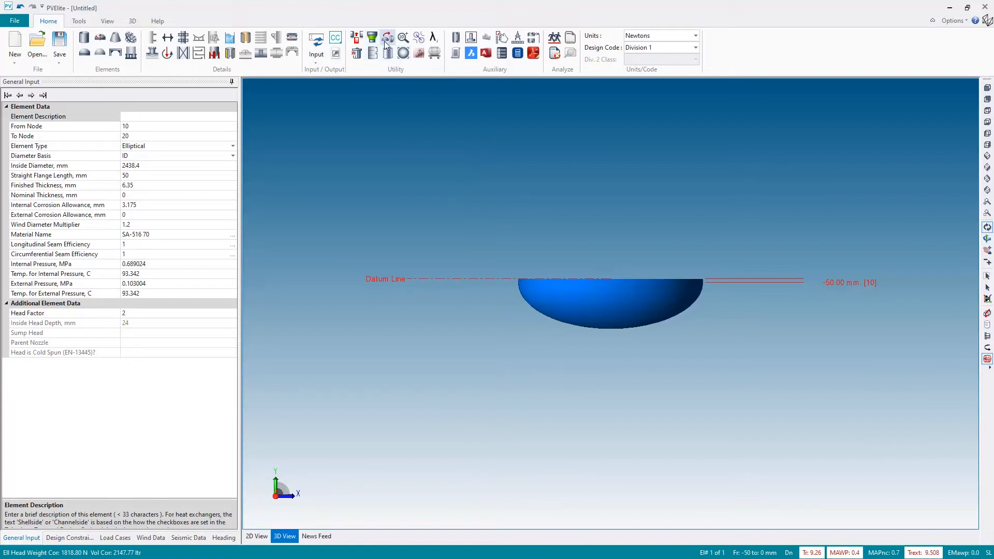
{"action": "mouse_move", "coordinate": [386, 37]}
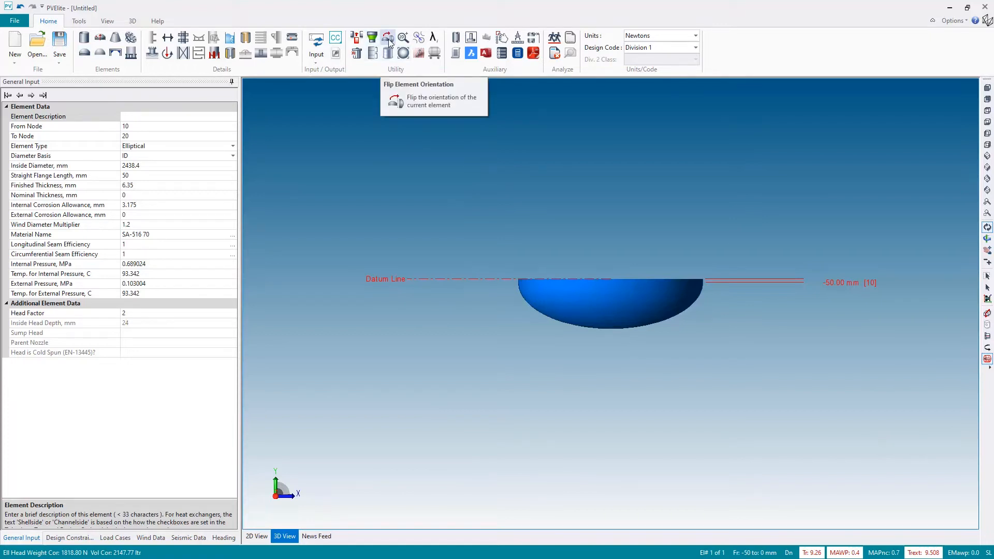
{"action": "left_click", "coordinate": [389, 37]}
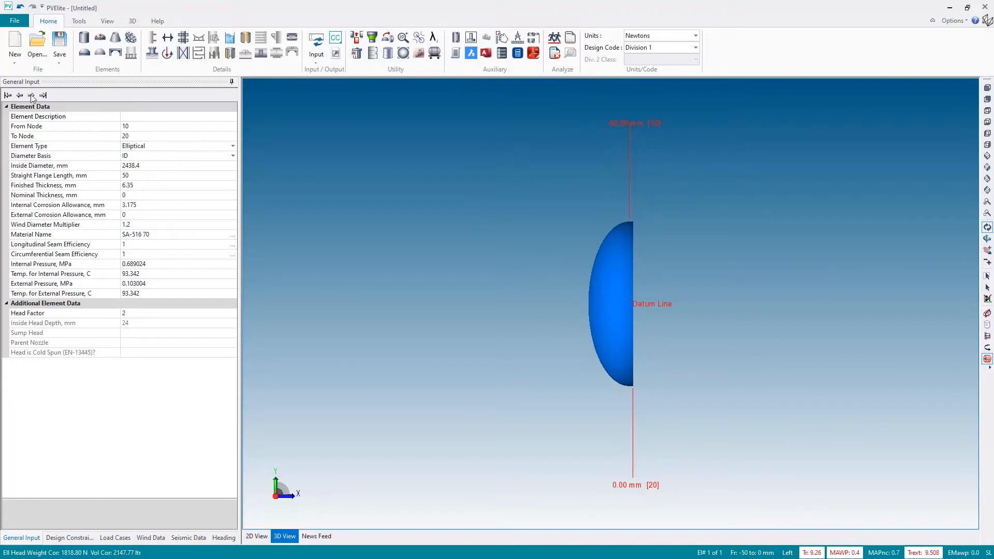
{"action": "mouse_move", "coordinate": [201, 184]}
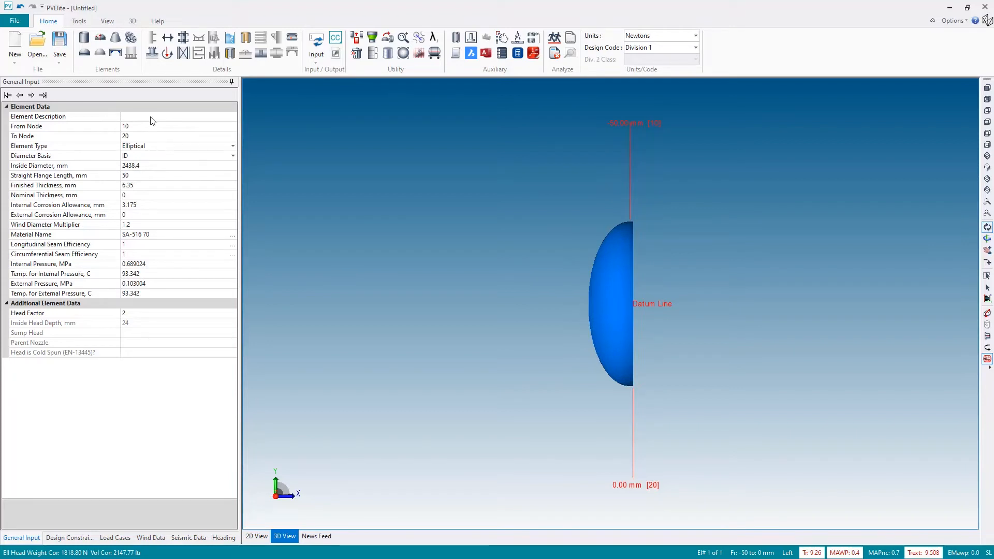
Name the head 'Inlet Channel Head' with dimensions 610 and 10, corrosion allowance 1
{"action": "left_click", "coordinate": [177, 116]}
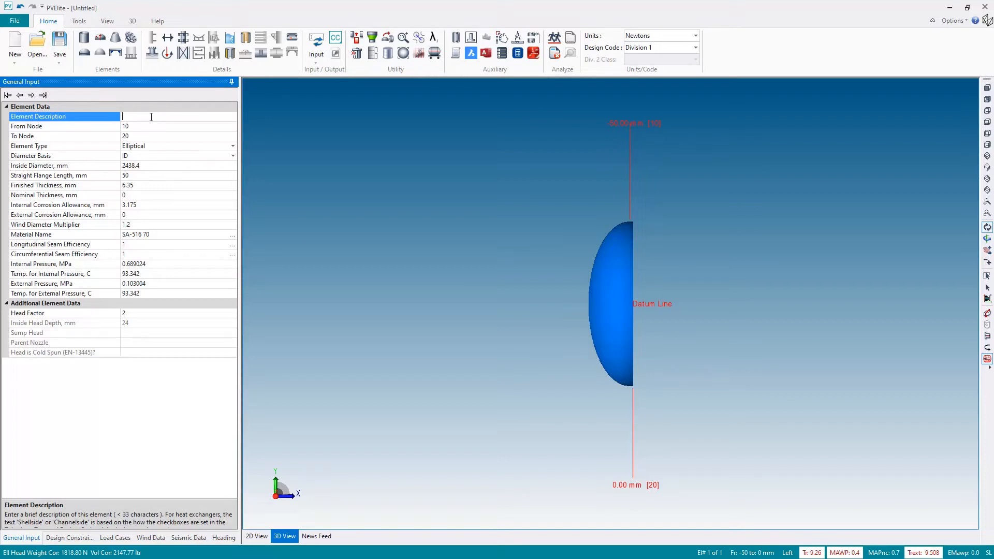
{"action": "type", "text": "Inlet Channel Head"}
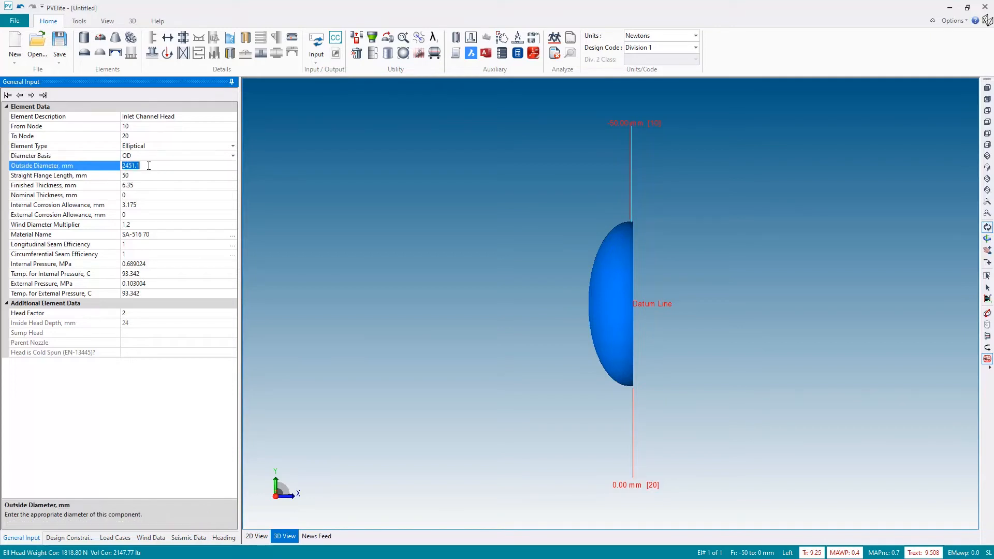
{"action": "type", "text": "610"}
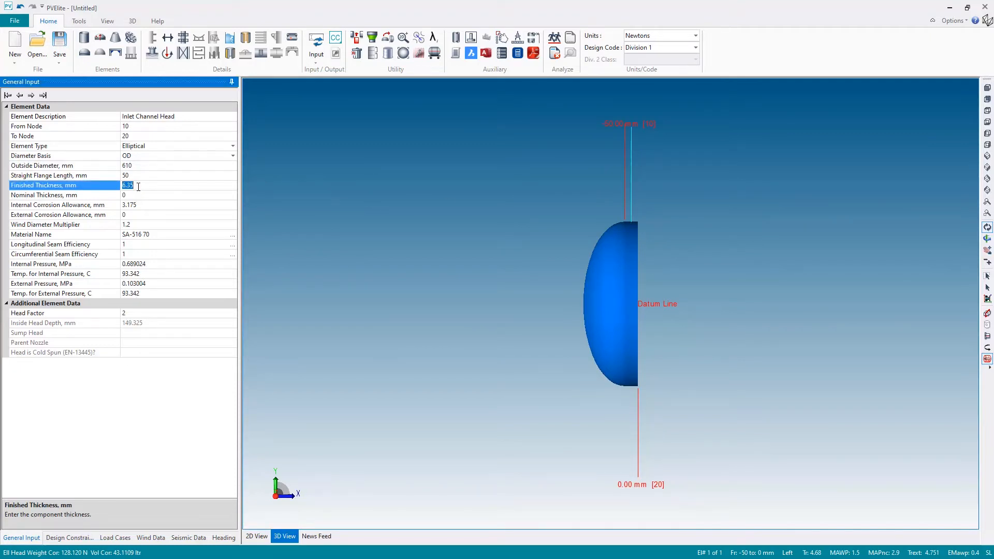
{"action": "type", "text": "10"}
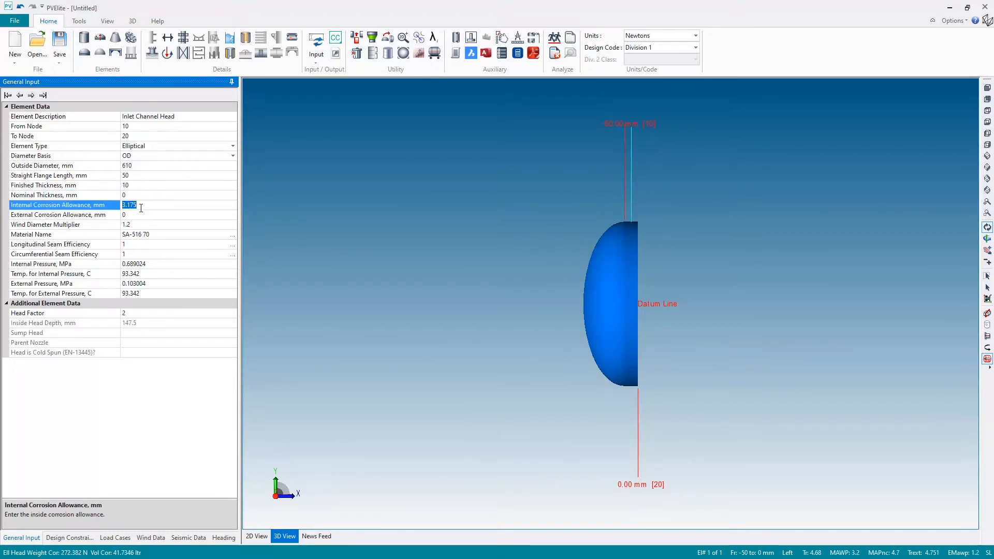
{"action": "type", "text": "1"}
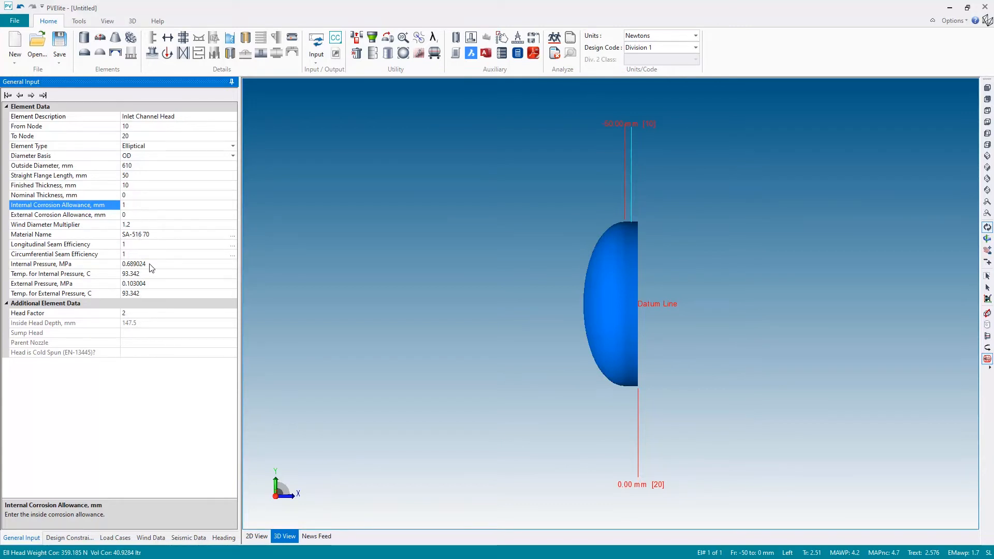
{"action": "left_click", "coordinate": [133, 263]}
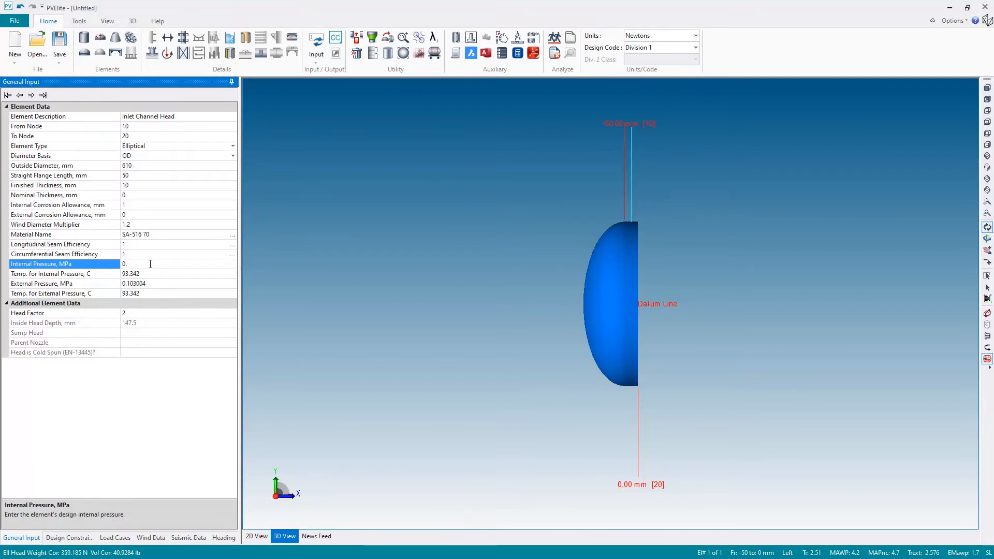
Set internal pressure 0.7 MPa at 180 C and external pressure 0.05 MPa
{"action": "type", "text": "0.7"}
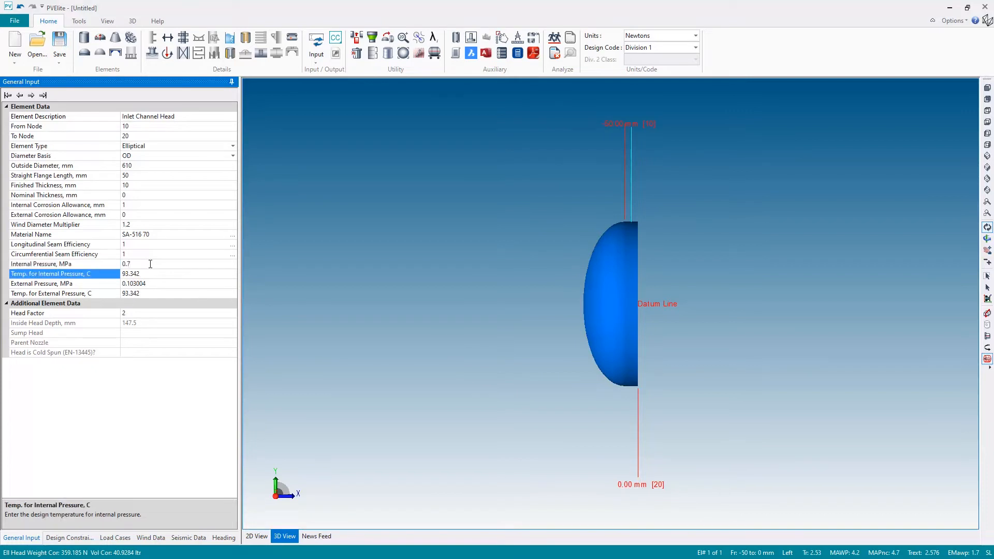
{"action": "type", "text": "180"}
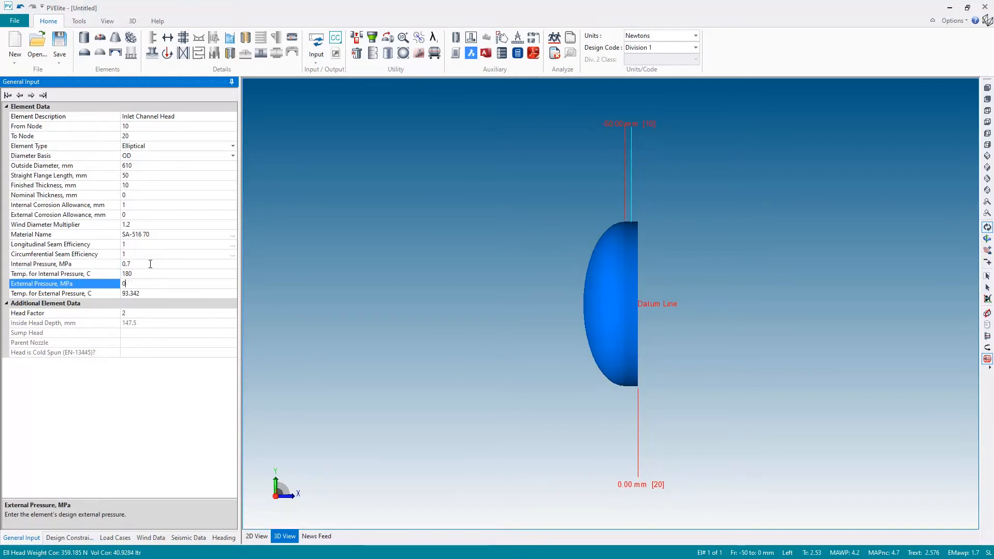
{"action": "type", "text": "0.05"}
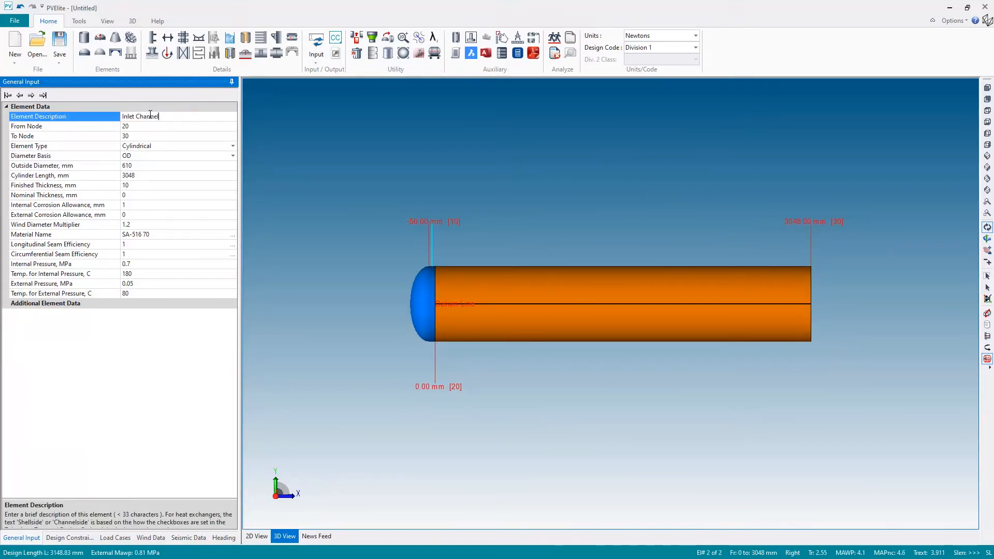
Name the cylinder 'Inlet Channel Shell' and shorten its length to 500 mm
{"action": "type", "text": "Shell"}
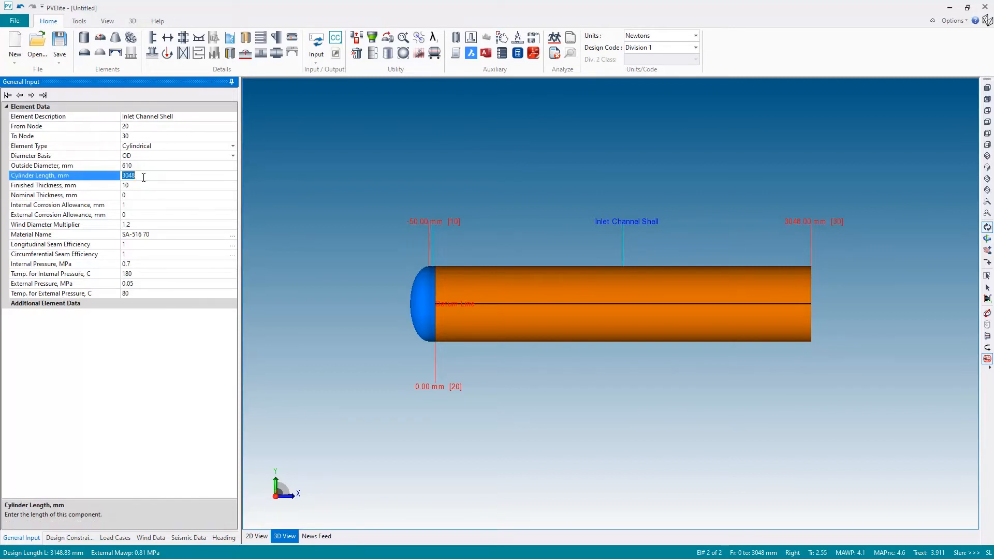
{"action": "type", "text": "500"}
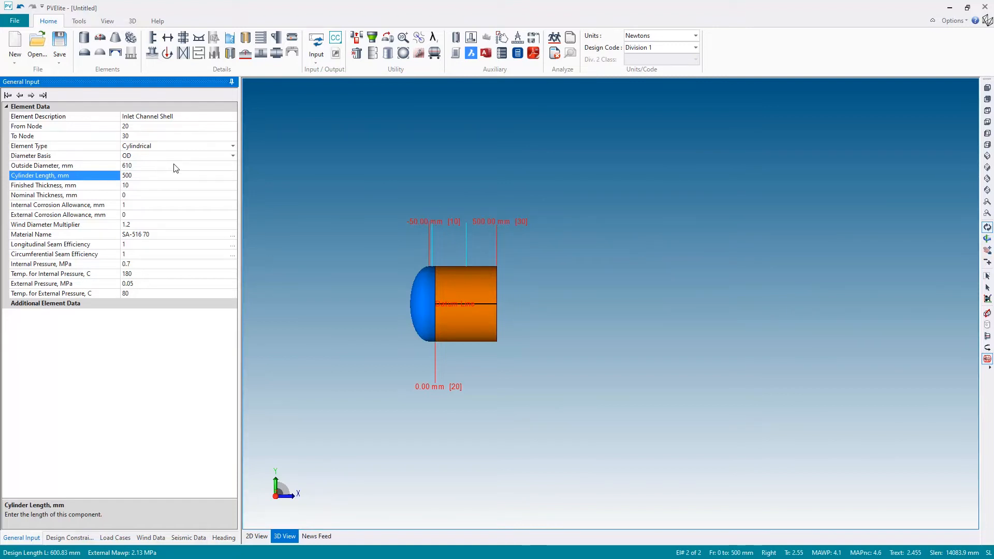
{"action": "mouse_move", "coordinate": [159, 182]}
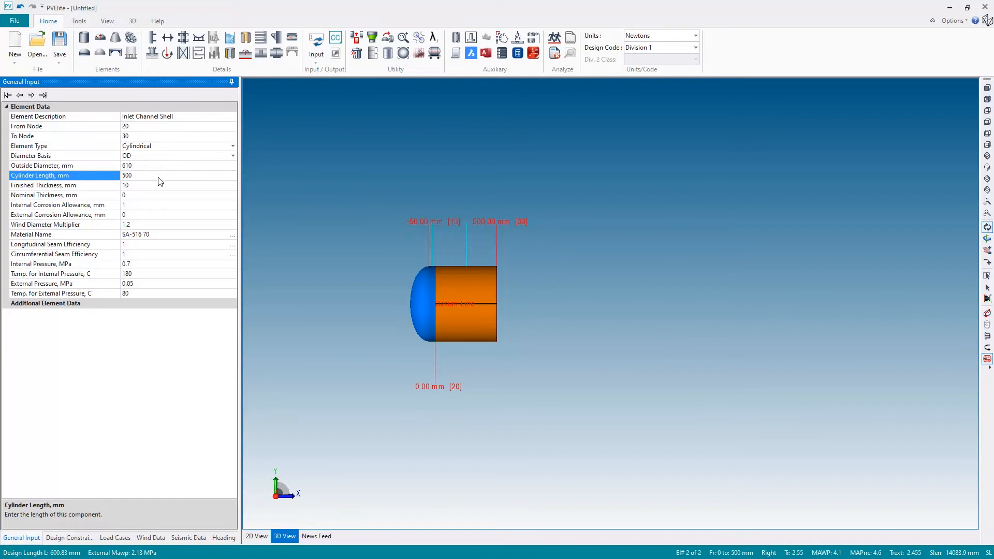
{"action": "mouse_move", "coordinate": [131, 37]}
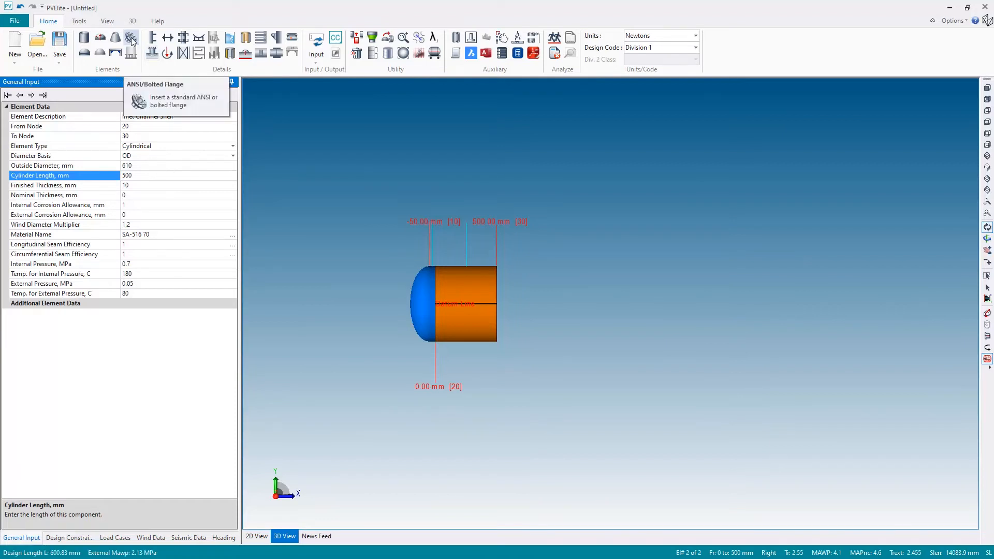
Add a bolted body flange after the shell, named 'Inlet Channel Body Flange'
{"action": "left_click", "coordinate": [131, 38]}
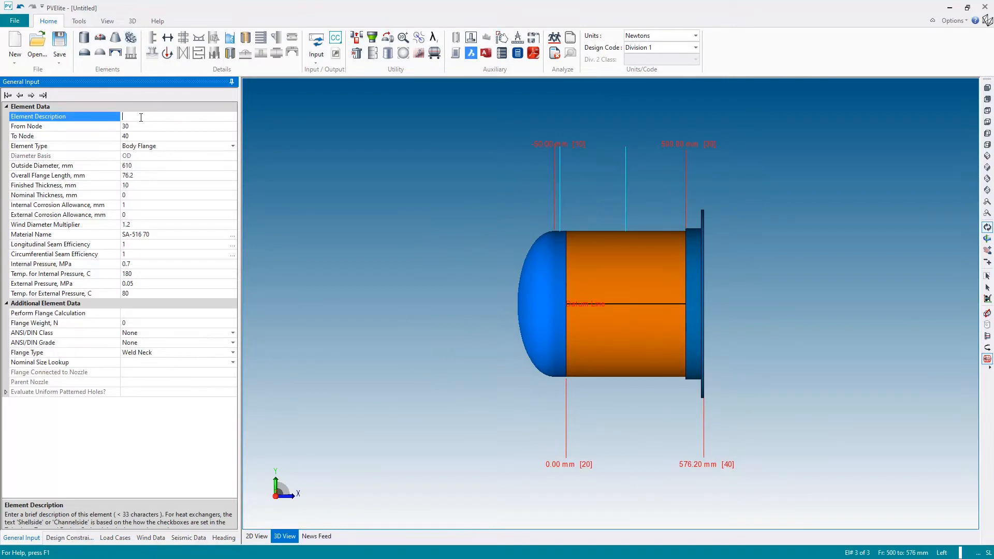
{"action": "type", "text": "Inlet"}
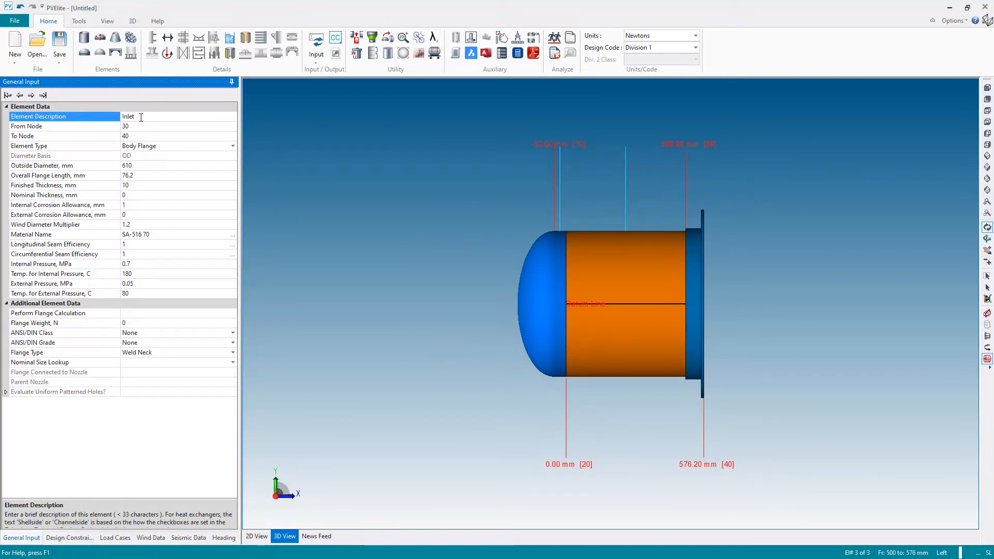
{"action": "type", "text": "Channel Body Flange"}
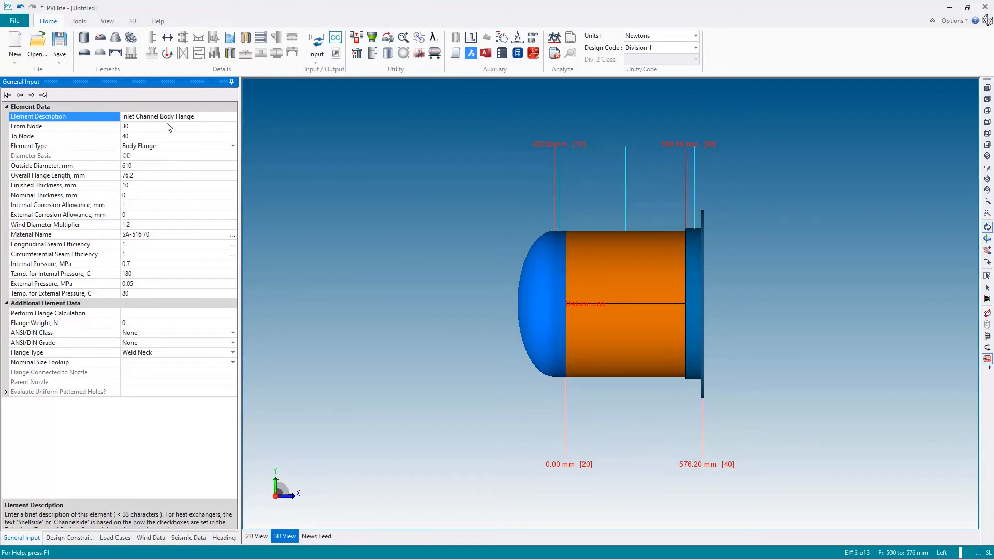
{"action": "left_click", "coordinate": [48, 312]}
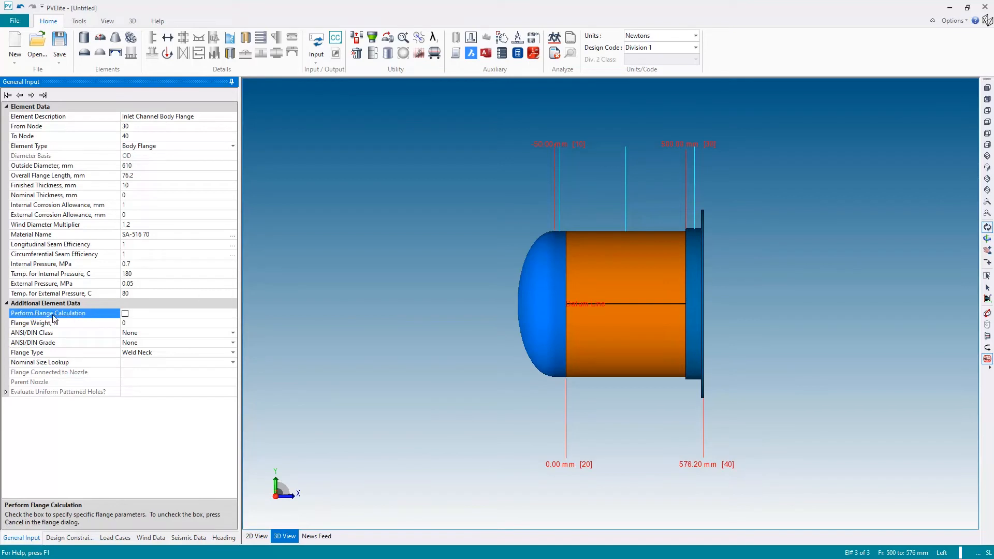
{"action": "mouse_move", "coordinate": [38, 237]}
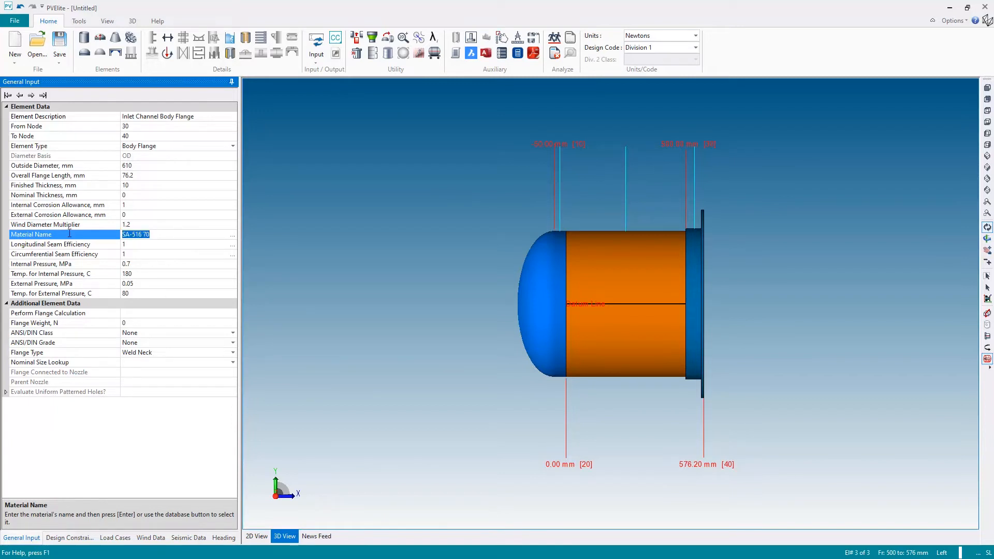
Replace the flange material with SA-105 from the material database
{"action": "key", "text": "Delete"}
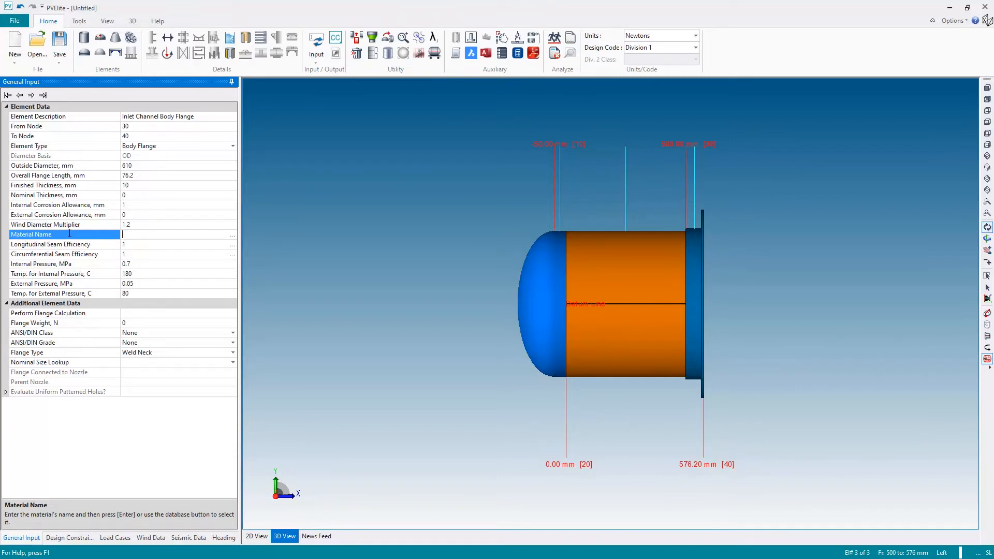
{"action": "left_click", "coordinate": [232, 234]}
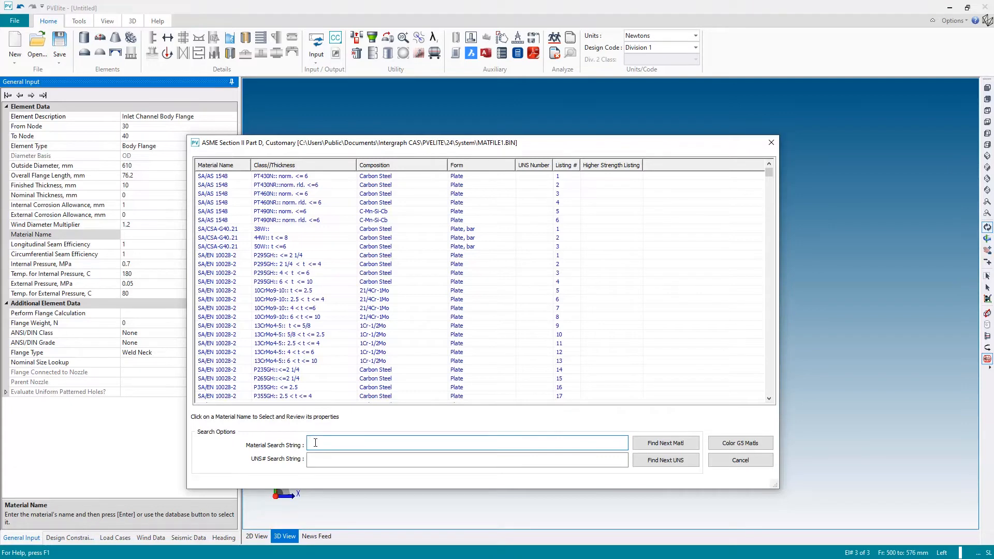
{"action": "type", "text": "SA105"}
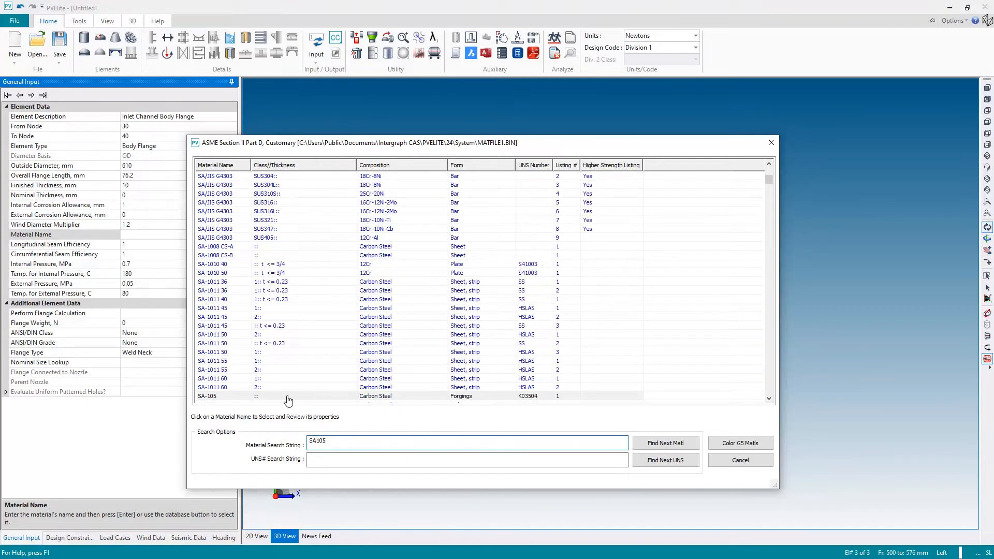
{"action": "mouse_move", "coordinate": [209, 400]}
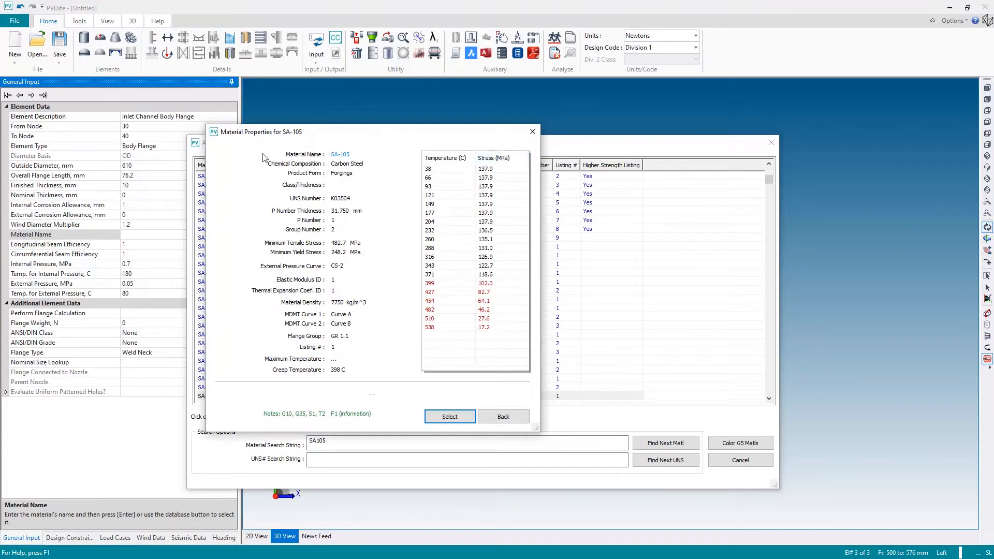
{"action": "mouse_move", "coordinate": [392, 144]}
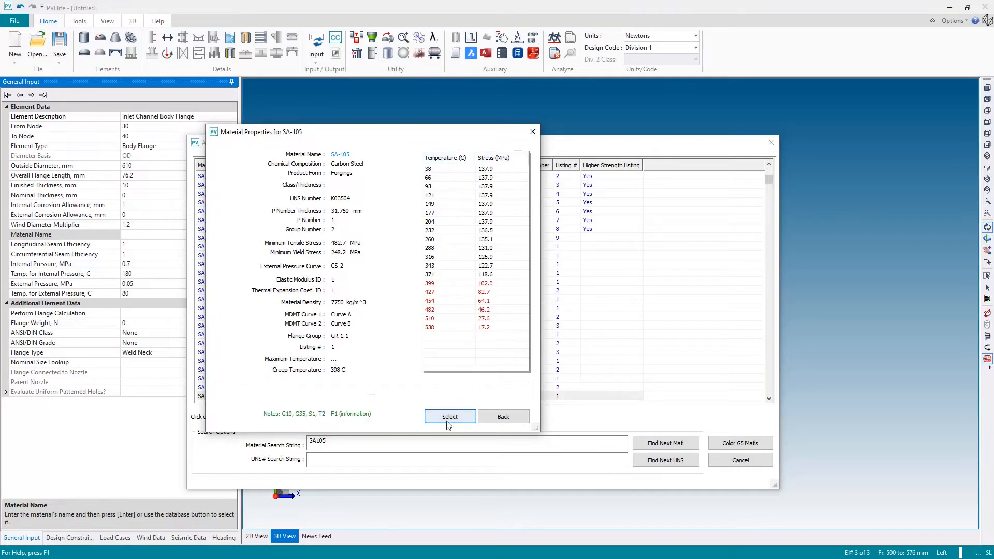
{"action": "left_click", "coordinate": [449, 416]}
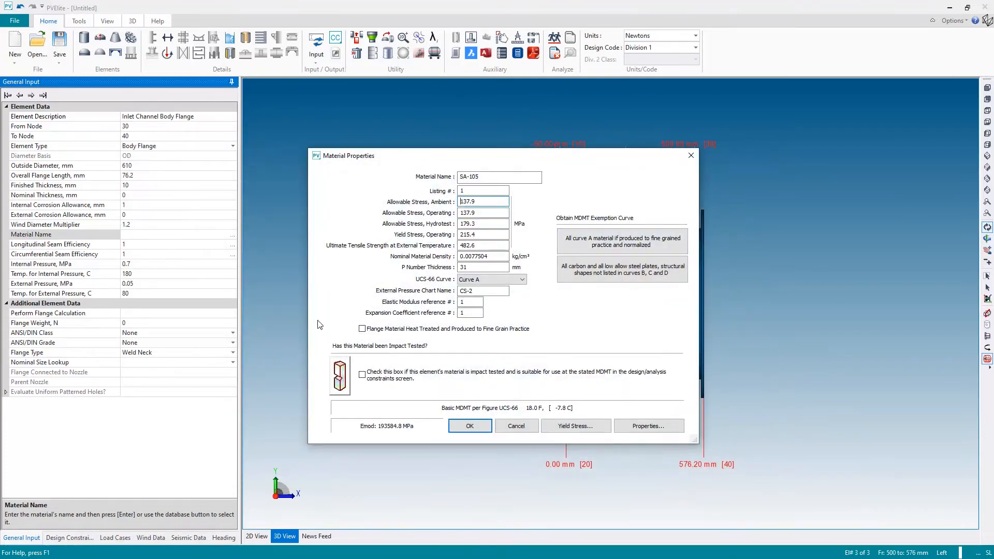
{"action": "mouse_move", "coordinate": [601, 324]}
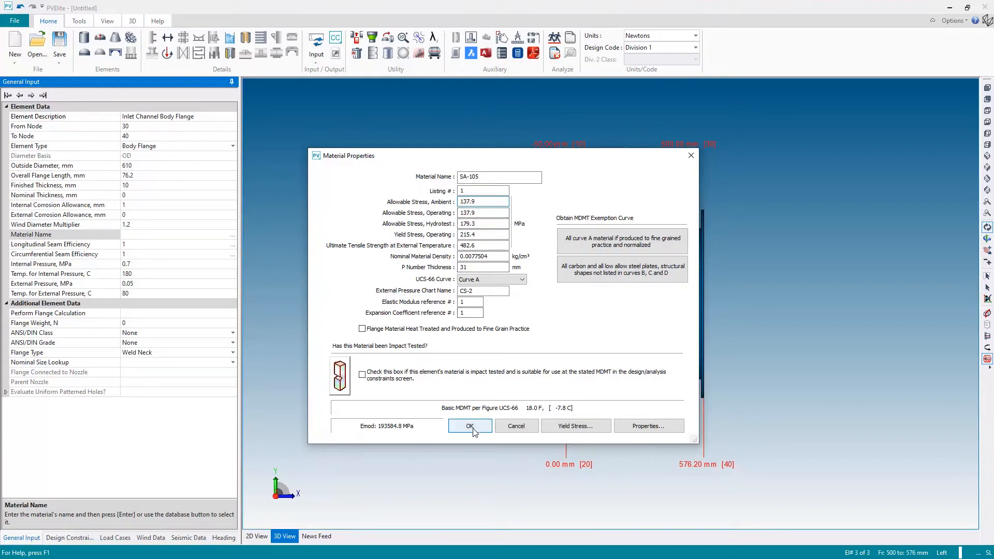
{"action": "left_click", "coordinate": [469, 425]}
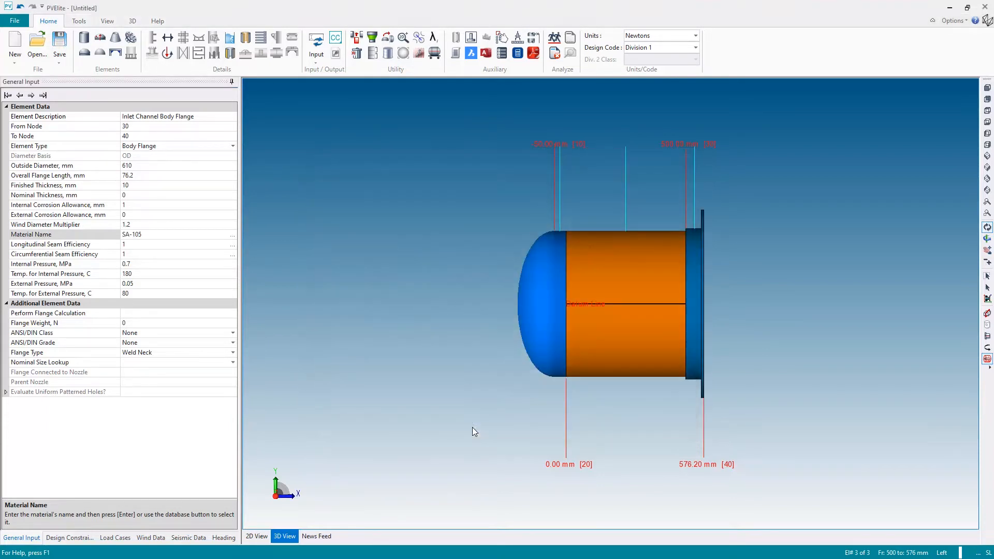
Turn on detailed flange calculation for the body flange
{"action": "left_click", "coordinate": [57, 313]}
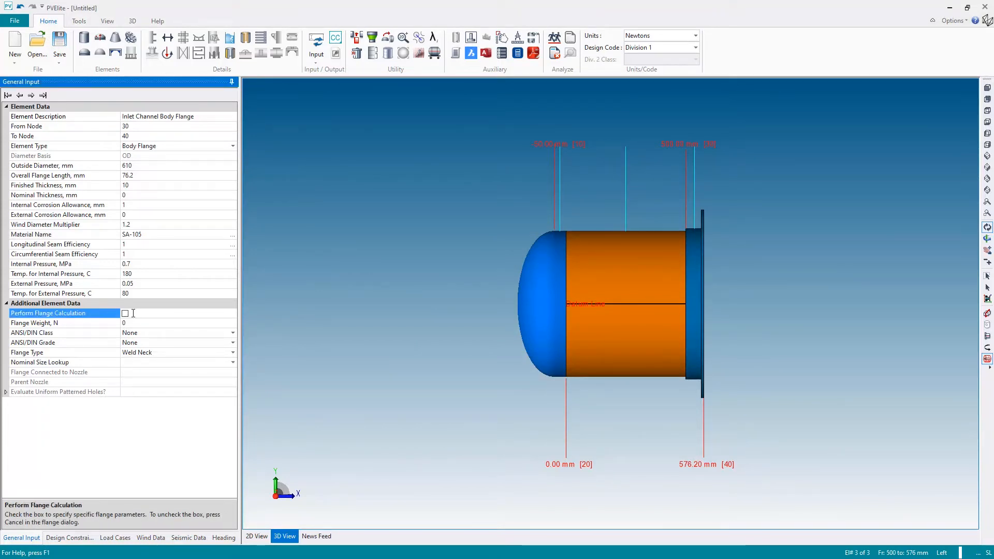
{"action": "left_click", "coordinate": [124, 313]}
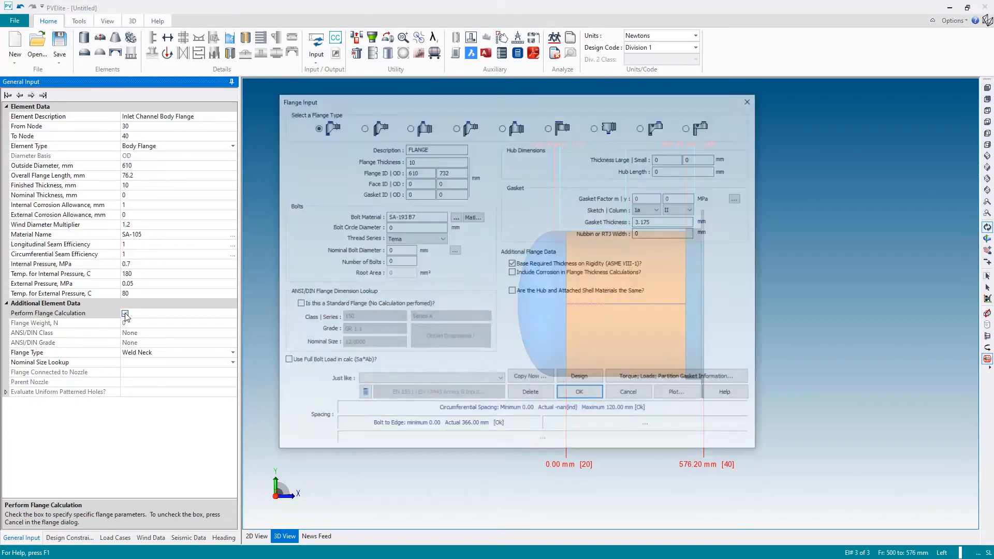
{"action": "left_click", "coordinate": [125, 313]}
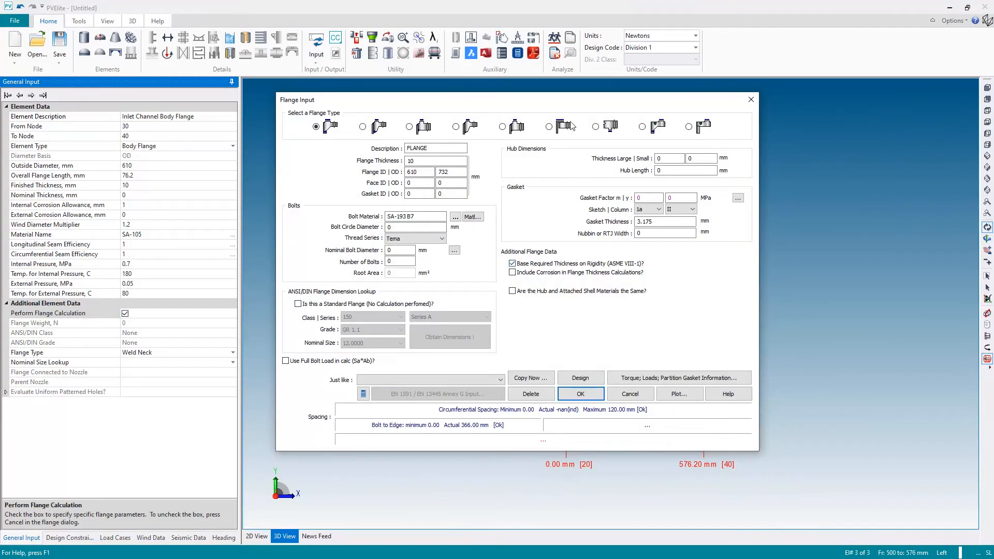
{"action": "mouse_move", "coordinate": [675, 187]}
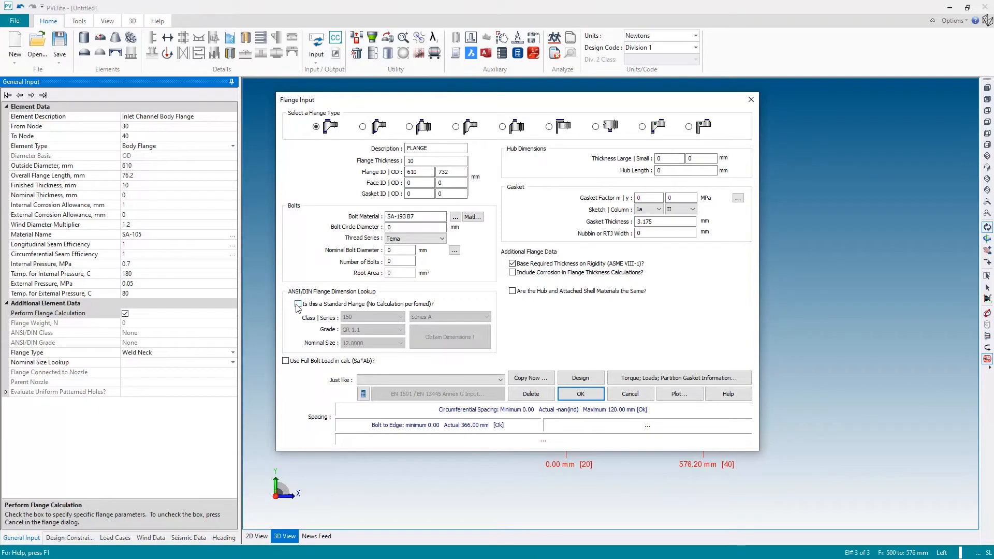
Load standard Class 300, 24-inch flange dimensions: 24 bolts, 914.4 mm outside diameter
{"action": "left_click", "coordinate": [298, 304]}
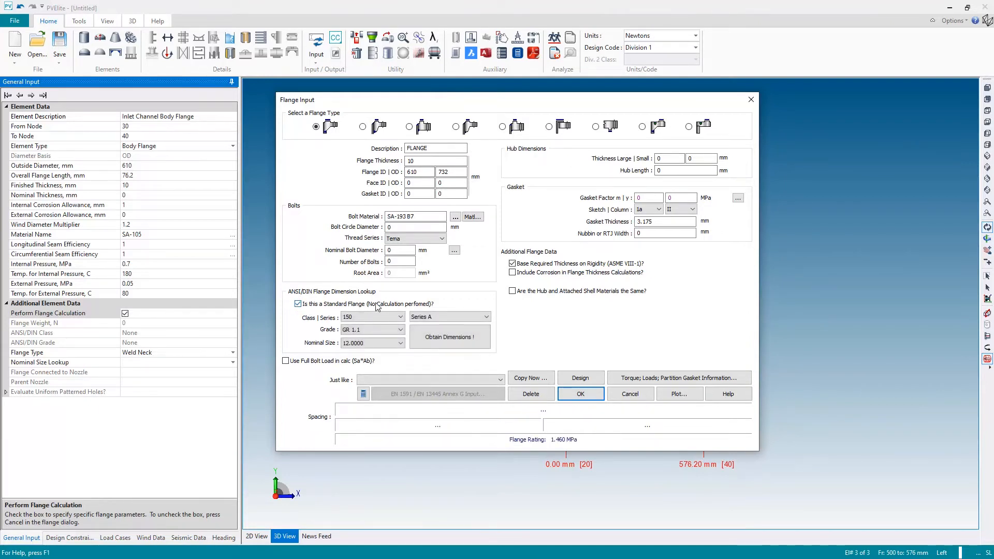
{"action": "left_click", "coordinate": [400, 316]}
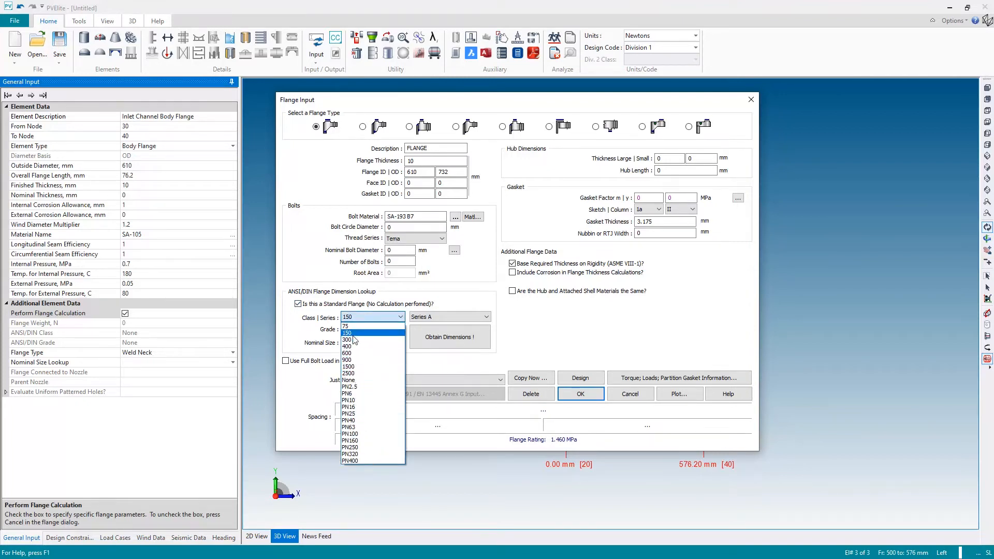
{"action": "left_click", "coordinate": [348, 339]}
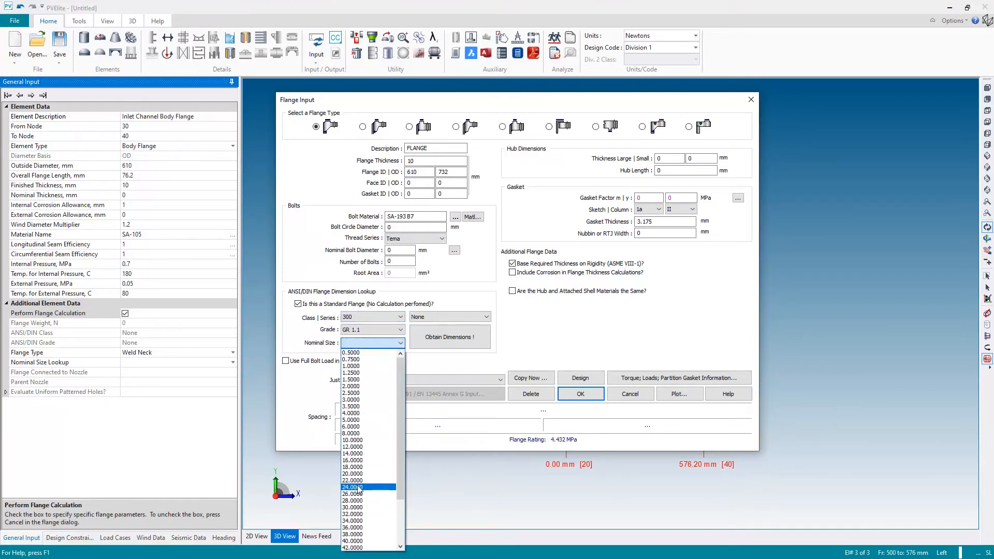
{"action": "left_click", "coordinate": [368, 486]}
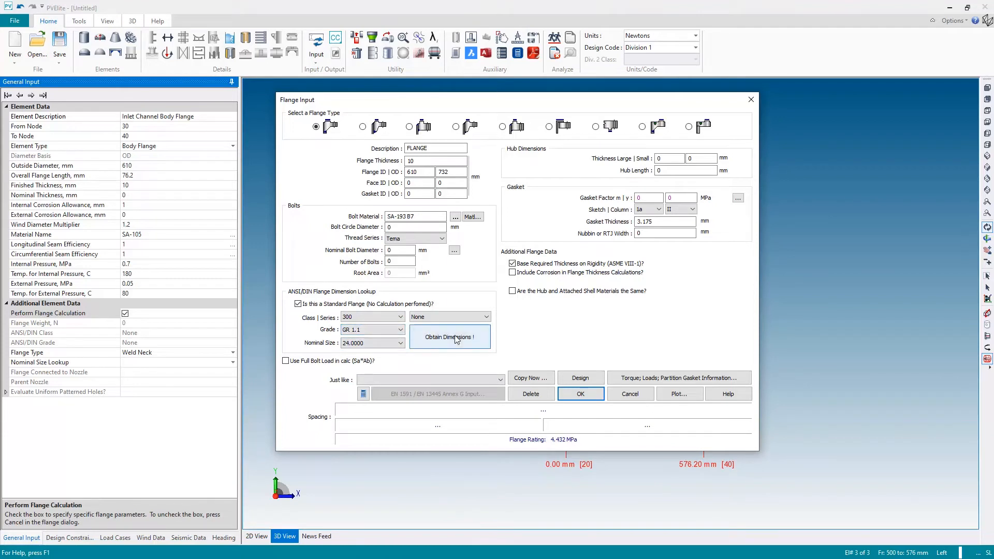
{"action": "left_click", "coordinate": [449, 336]}
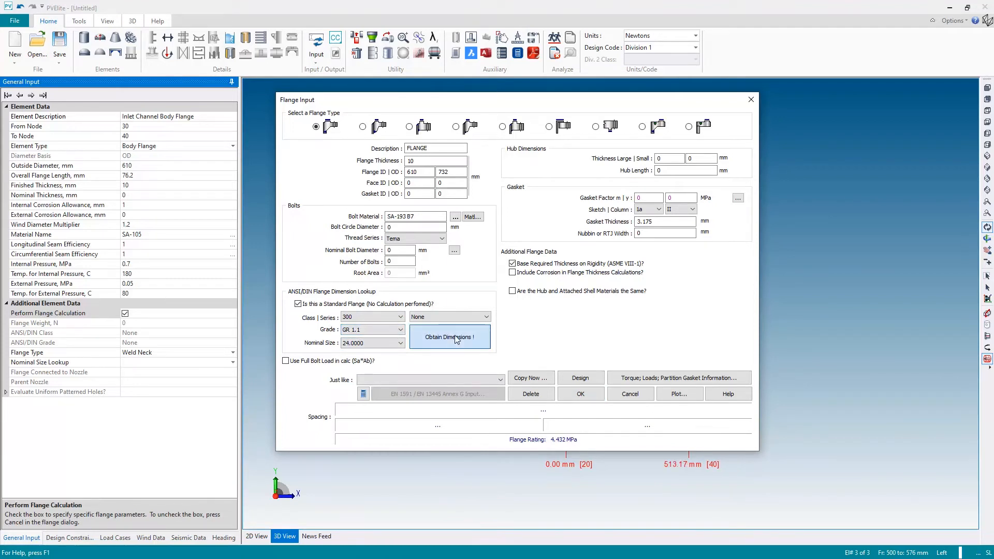
{"action": "left_click", "coordinate": [449, 337]}
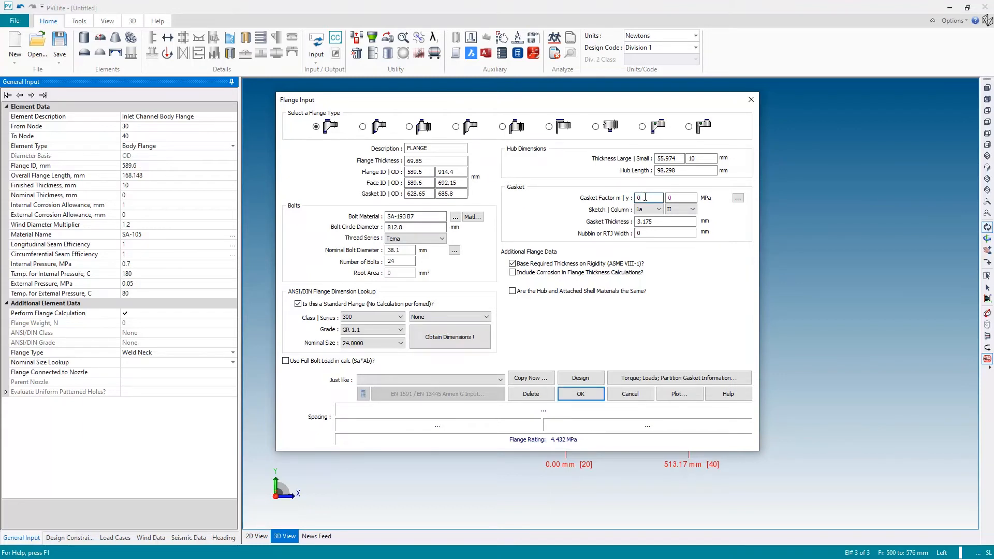
{"action": "left_click", "coordinate": [680, 198]}
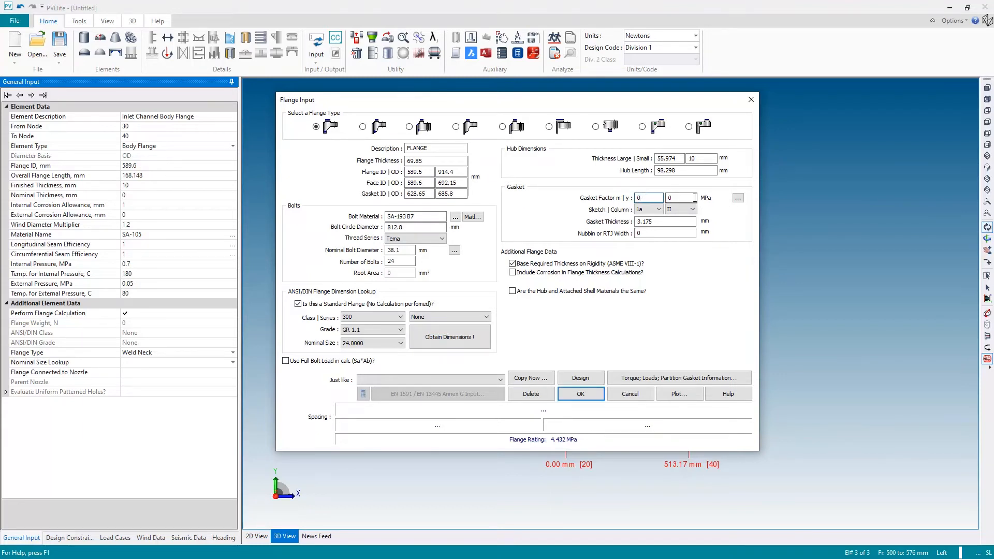
{"action": "left_click", "coordinate": [737, 197]}
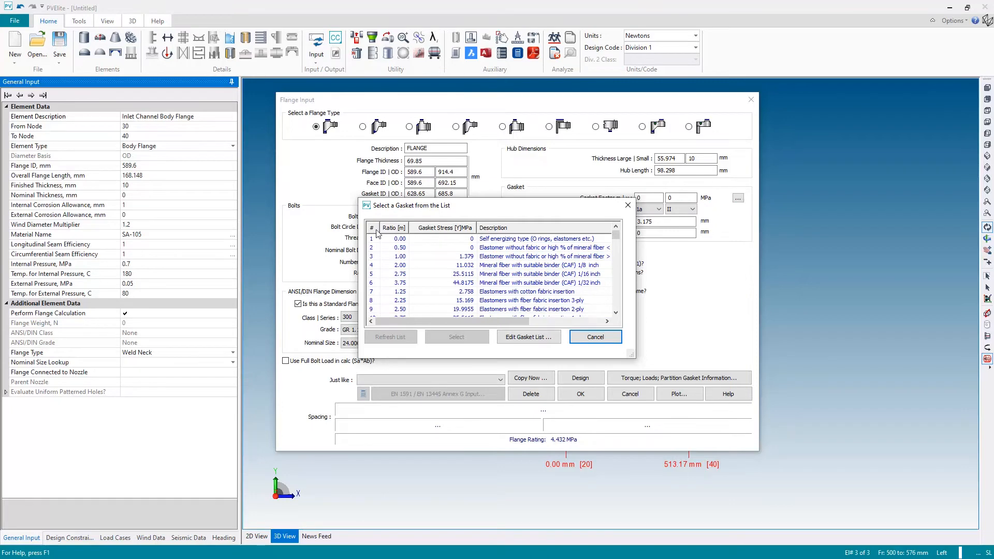
{"action": "mouse_move", "coordinate": [376, 261]}
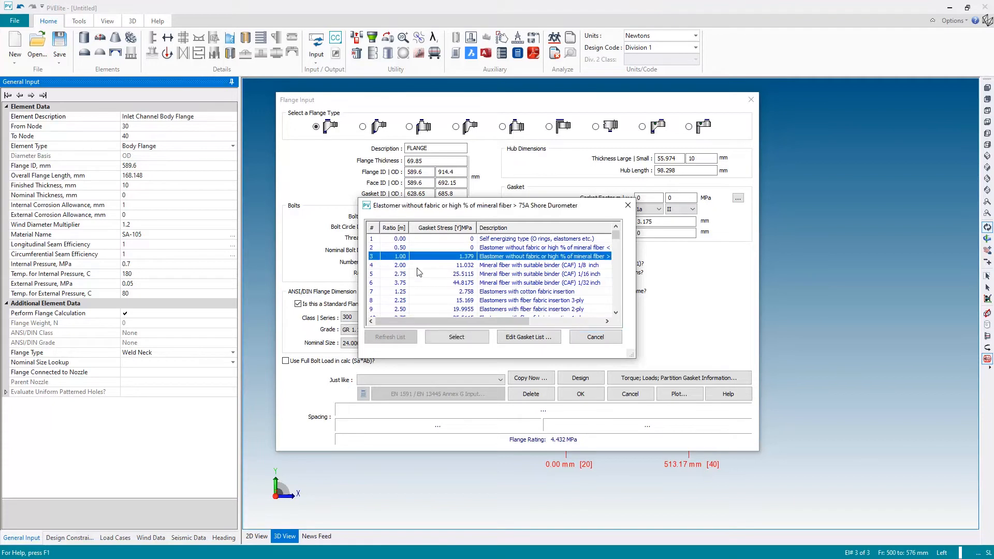
Use the elastomer gasket without fabric (m 1, y 1.379) and confirm the thickness check passes
{"action": "left_click", "coordinate": [455, 336]}
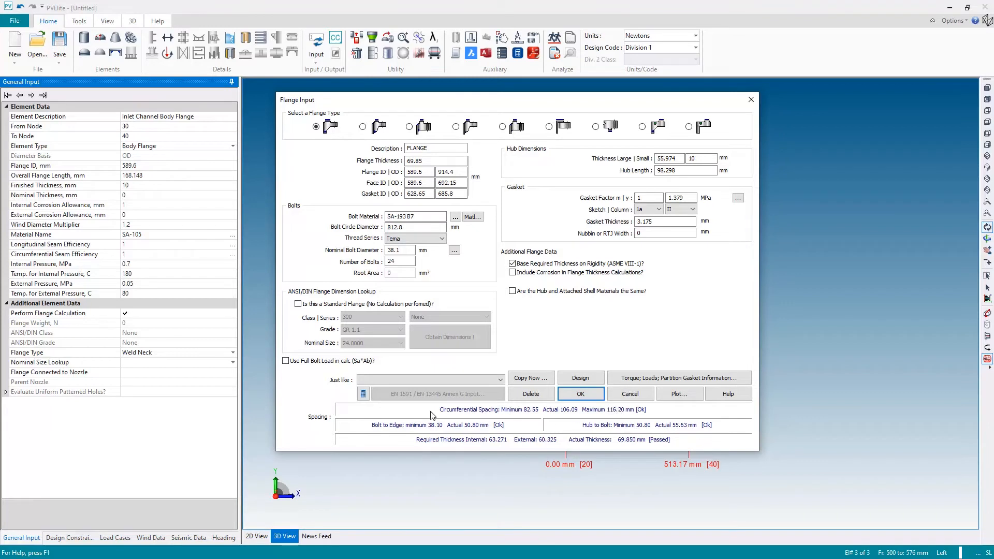
{"action": "mouse_move", "coordinate": [389, 438]}
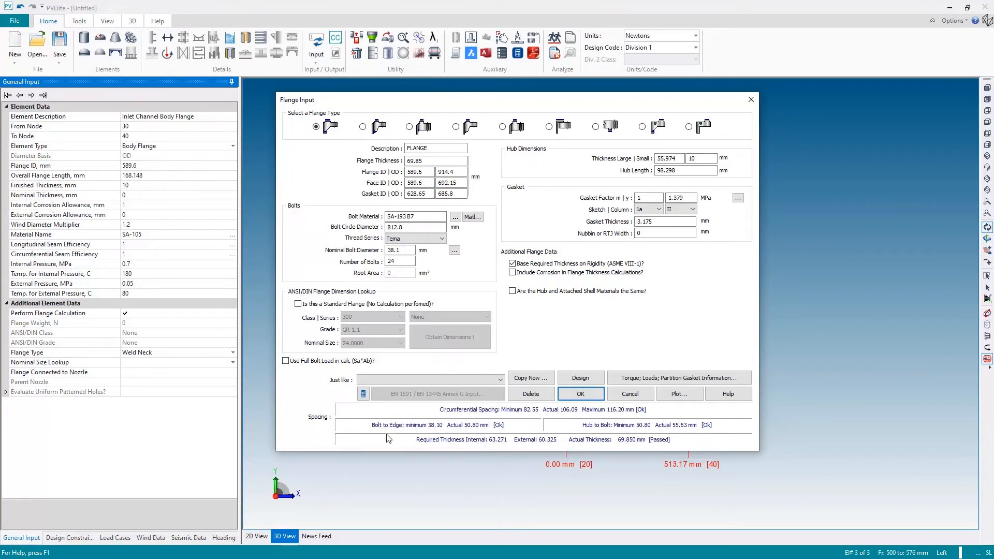
{"action": "mouse_move", "coordinate": [539, 420]}
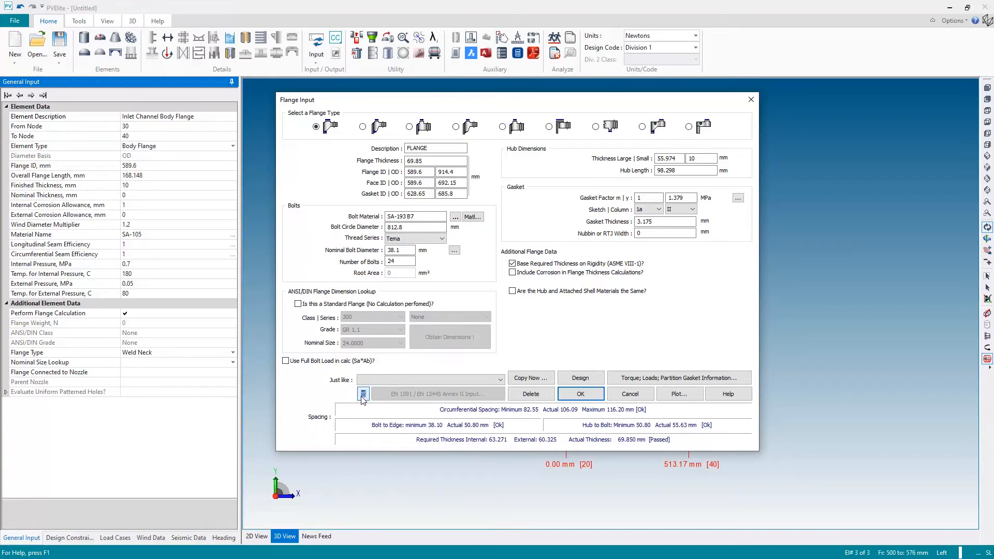
{"action": "left_click", "coordinate": [362, 393]}
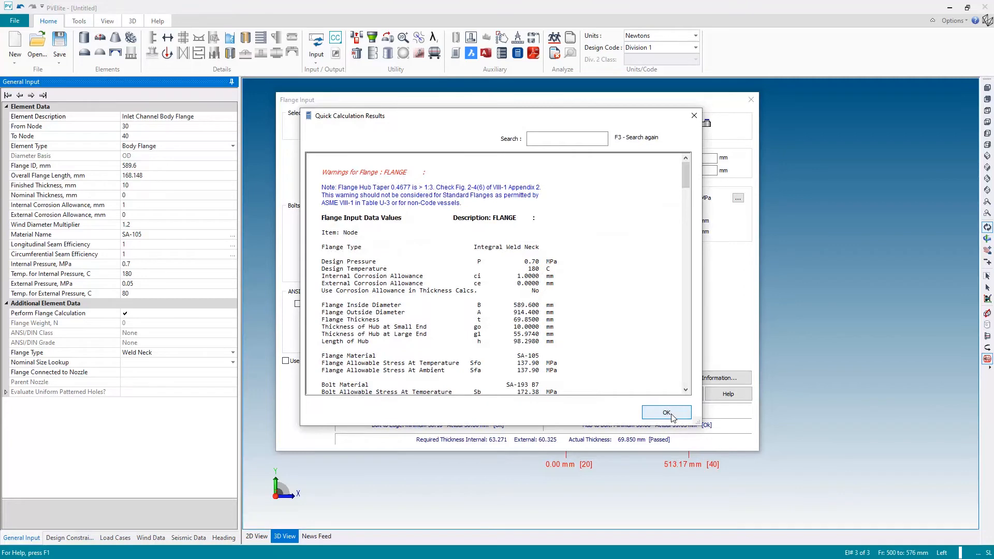
{"action": "left_click", "coordinate": [666, 413]}
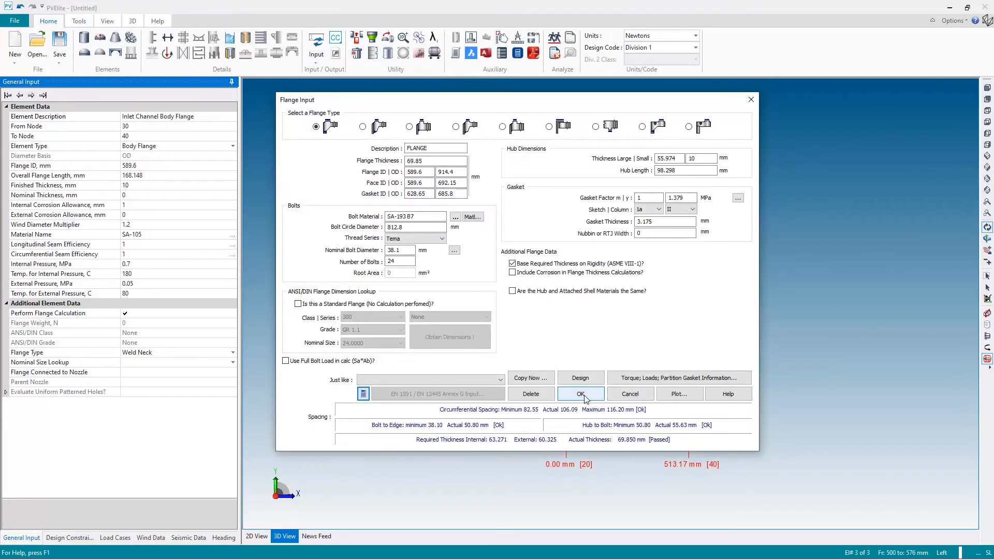
Accept the flange input and add a cylindrical shell named 'Main Shell'
{"action": "left_click", "coordinate": [580, 393]}
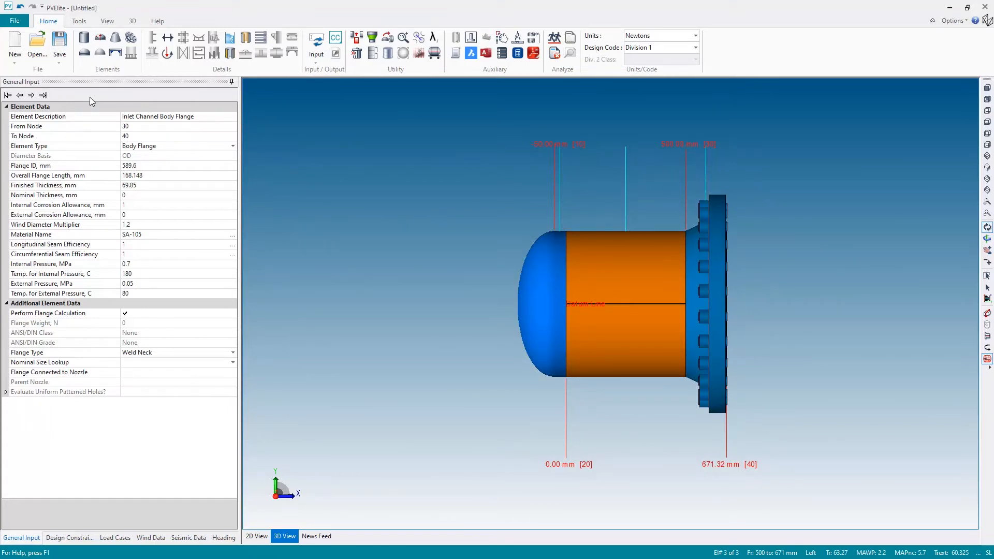
{"action": "left_click", "coordinate": [31, 95]}
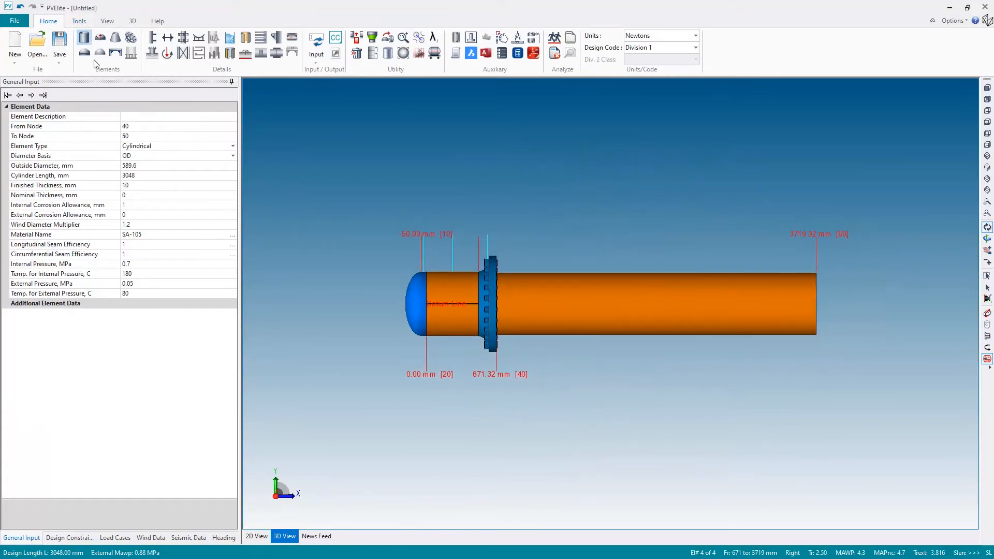
{"action": "type", "text": "Ma"}
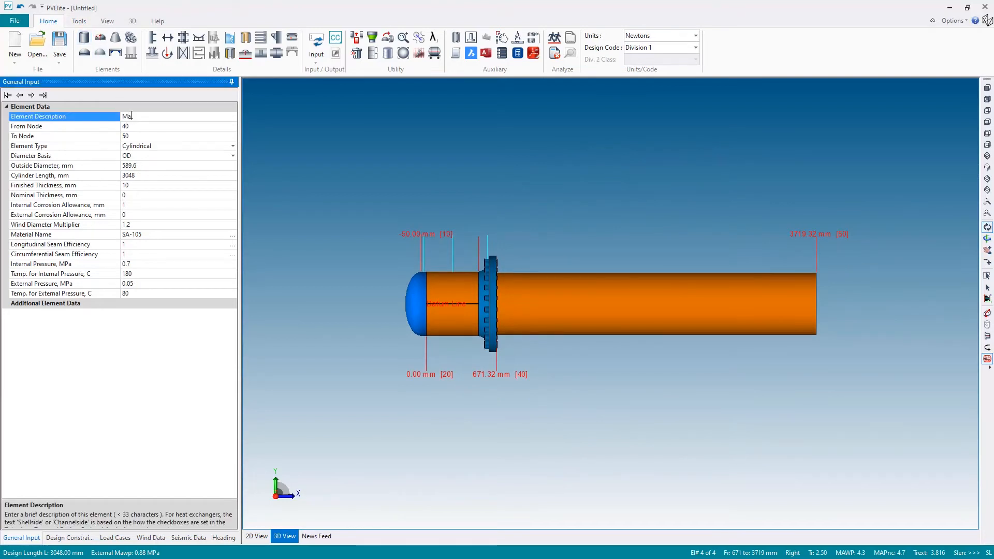
{"action": "type", "text": "Main Shell"}
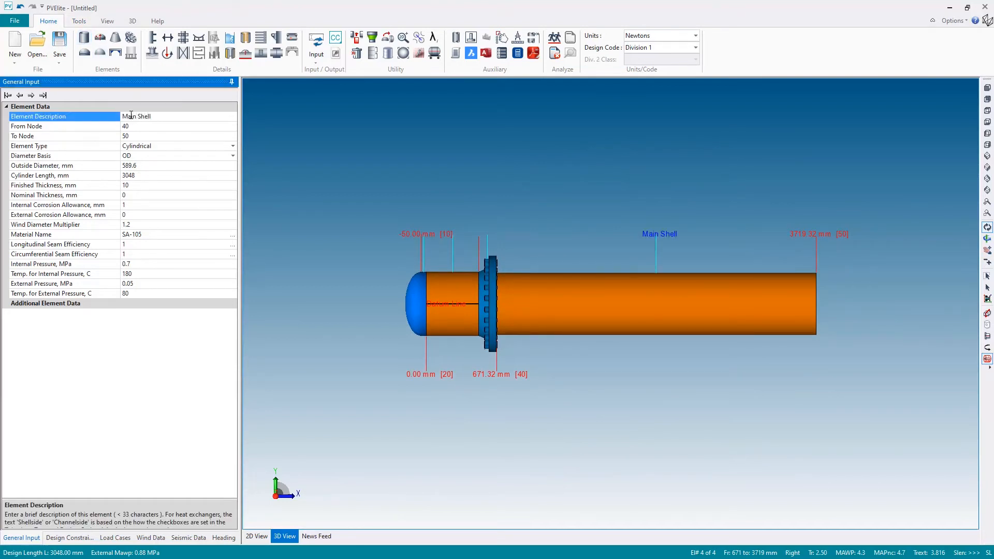
{"action": "left_click", "coordinate": [139, 234]}
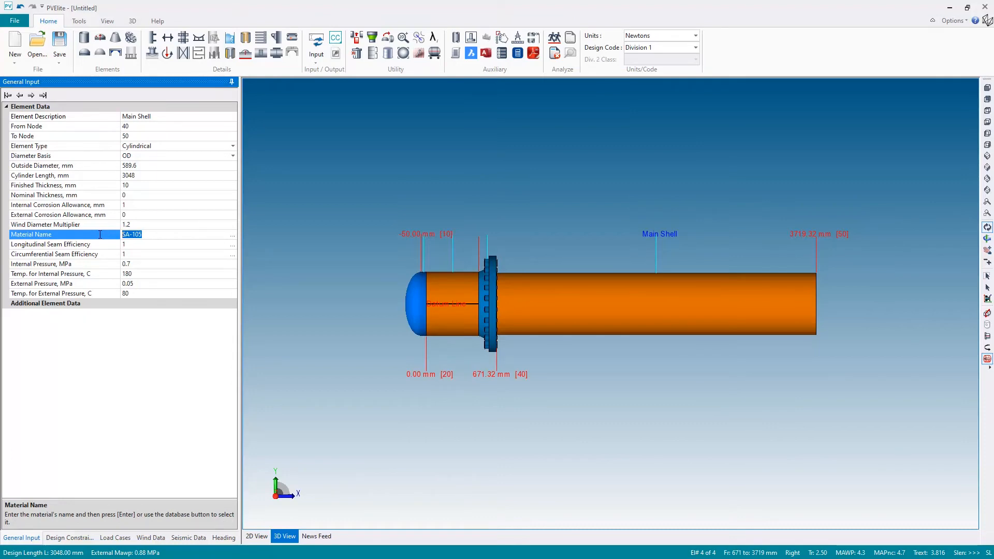
Search the material database for SA516 and choose SA-516 70 for the main shell
{"action": "left_click", "coordinate": [232, 234]}
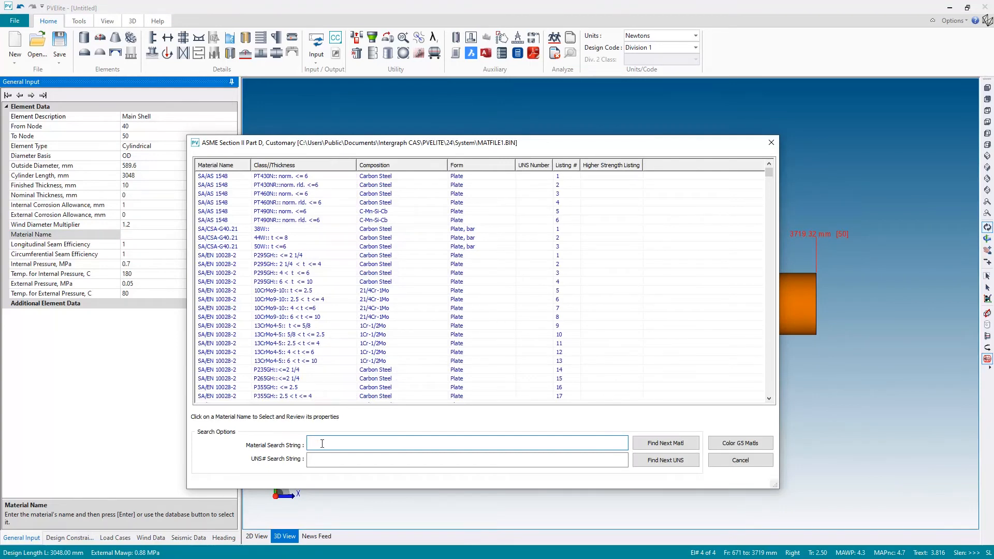
{"action": "type", "text": "SA51670"}
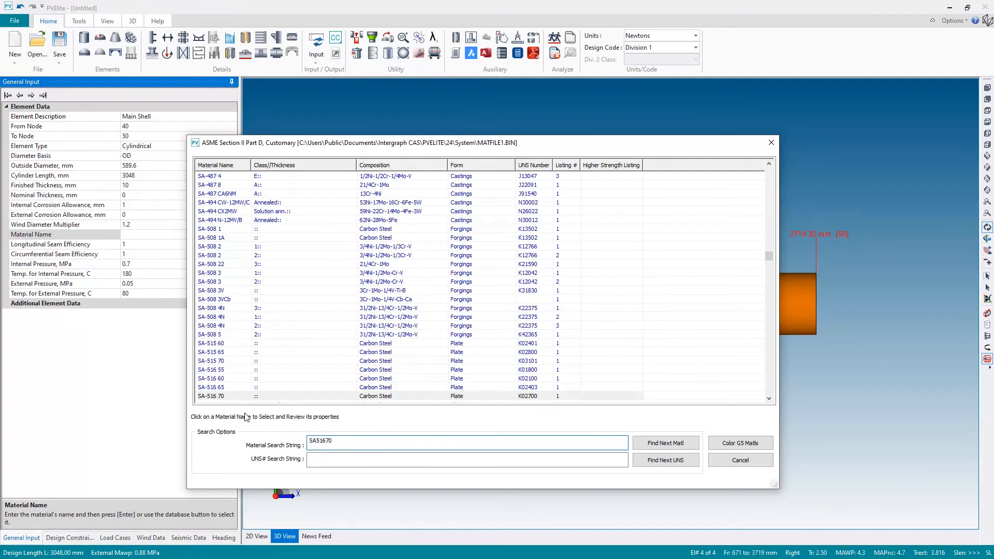
{"action": "mouse_move", "coordinate": [216, 400]}
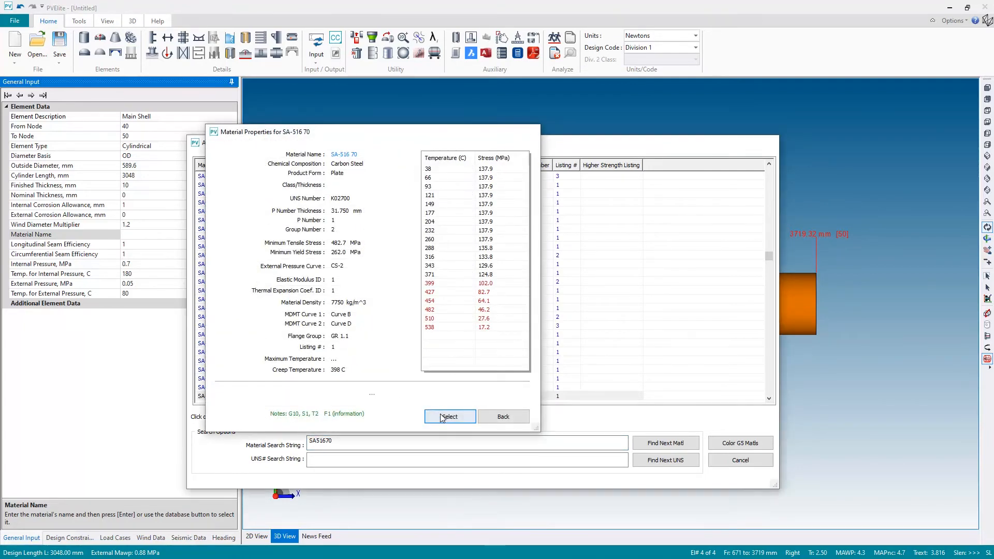
{"action": "left_click", "coordinate": [449, 417]}
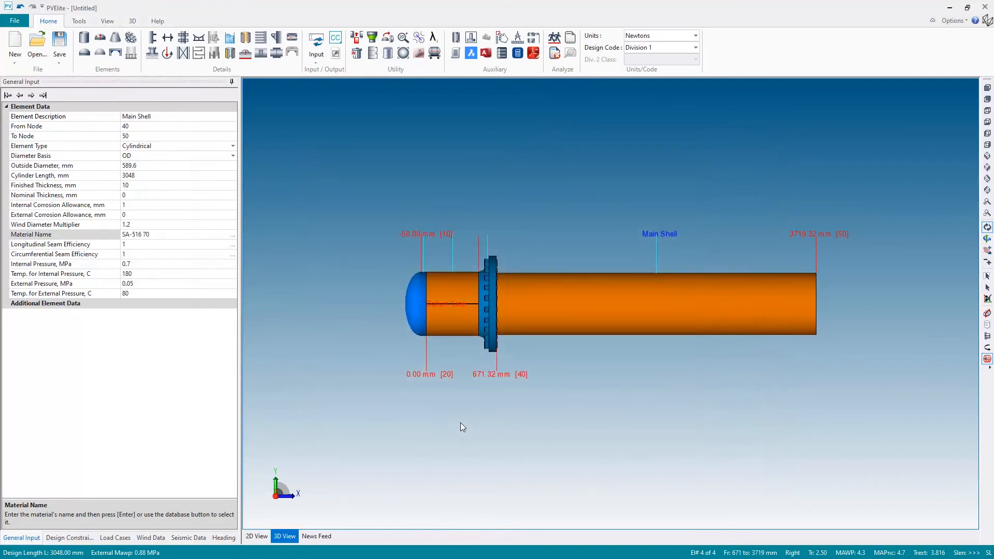
{"action": "mouse_move", "coordinate": [135, 164]}
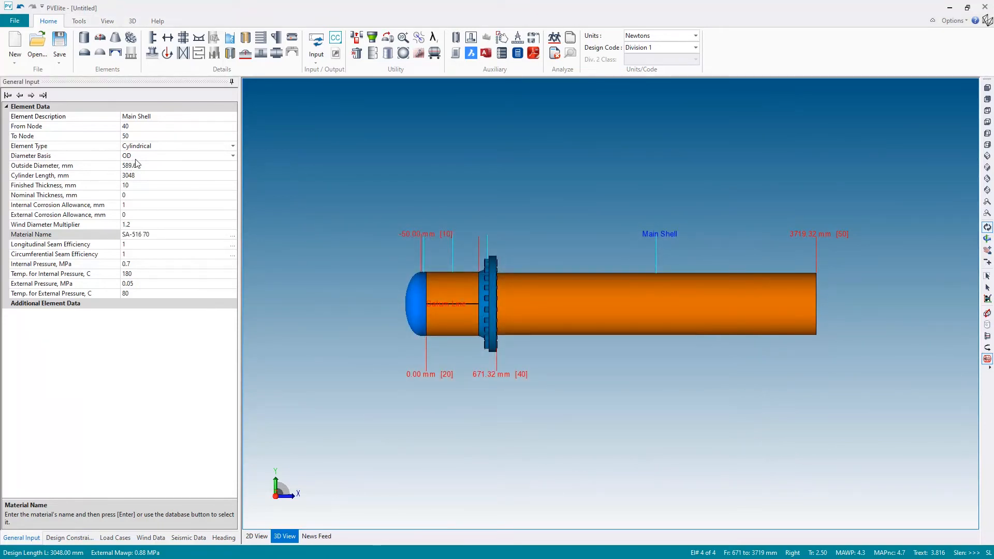
Set the main shell's outside diameter to 610 mm and cylinder length to 2870 mm
{"action": "left_click", "coordinate": [178, 166]}
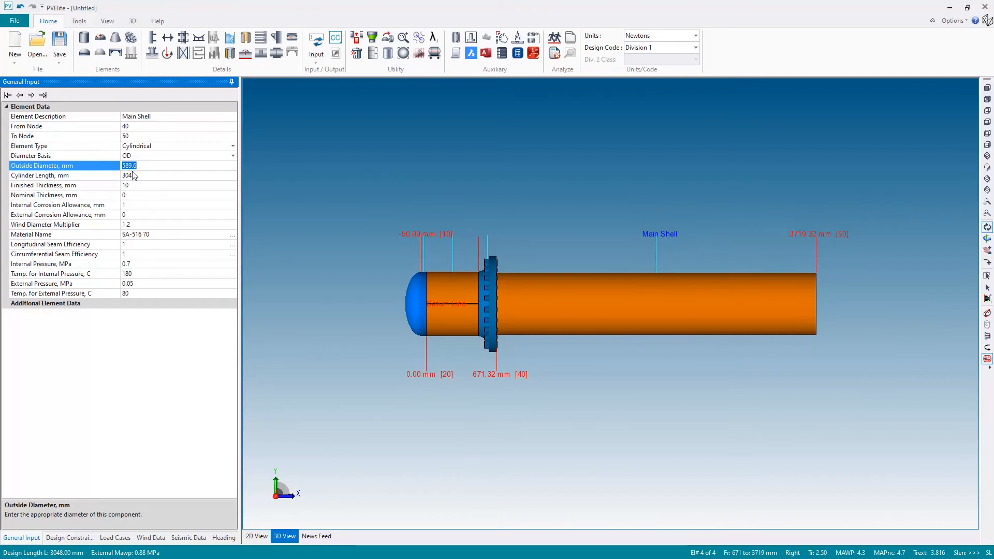
{"action": "type", "text": "610"}
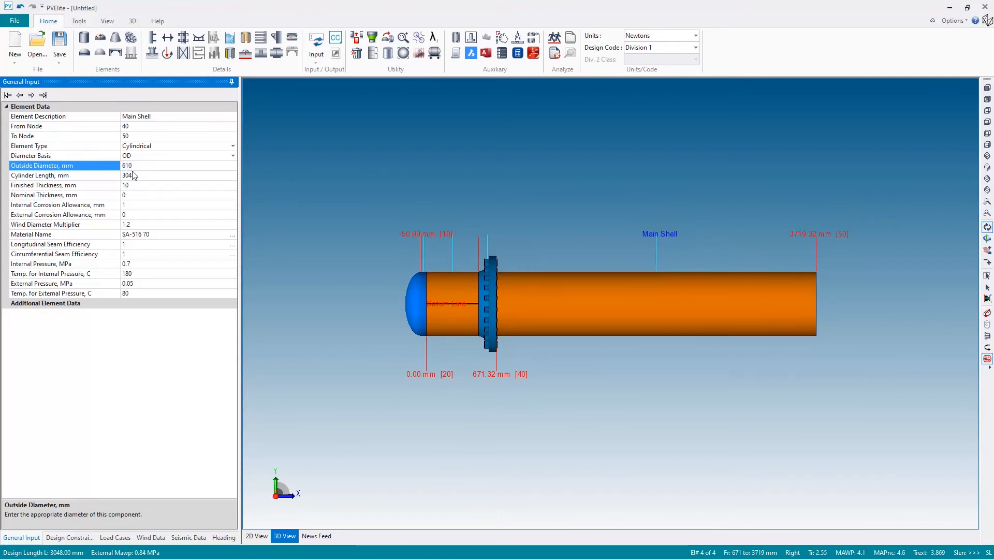
{"action": "left_click", "coordinate": [63, 175]}
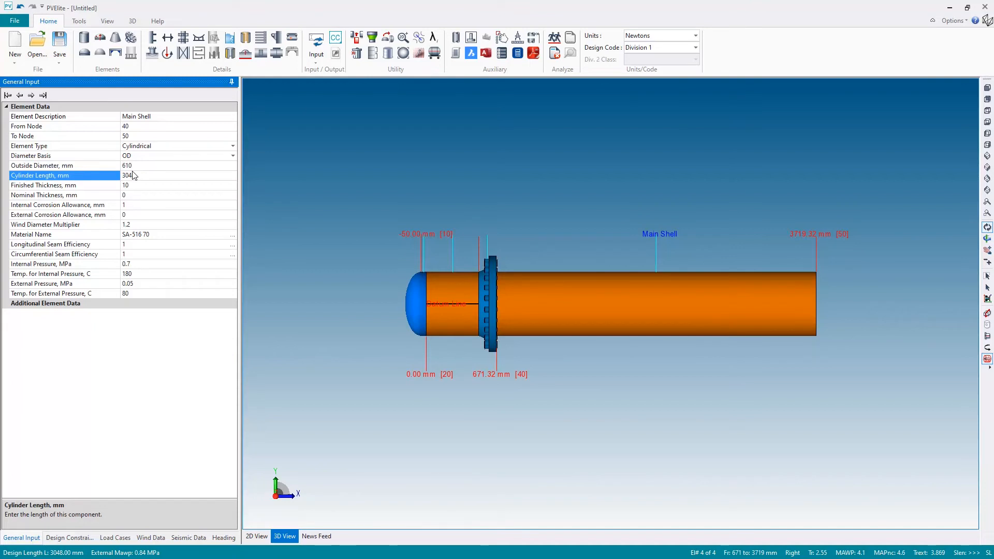
{"action": "type", "text": "2870"}
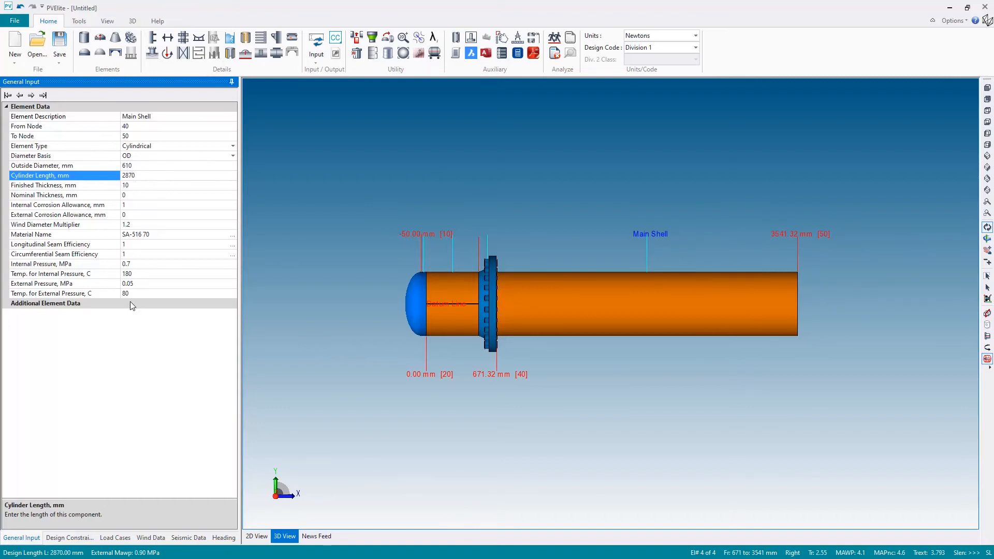
Set the main shell's design pressures to 1 MPa internal and 0.09 MPa external
{"action": "left_click", "coordinate": [64, 264]}
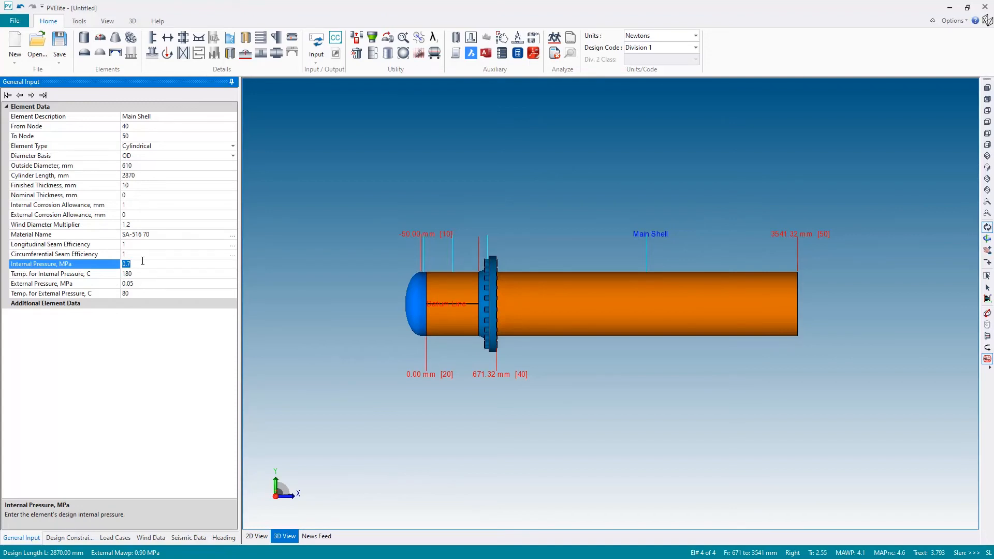
{"action": "type", "text": "1"}
{"action": "left_click", "coordinate": [179, 273]}
{"action": "type", "text": "120"}
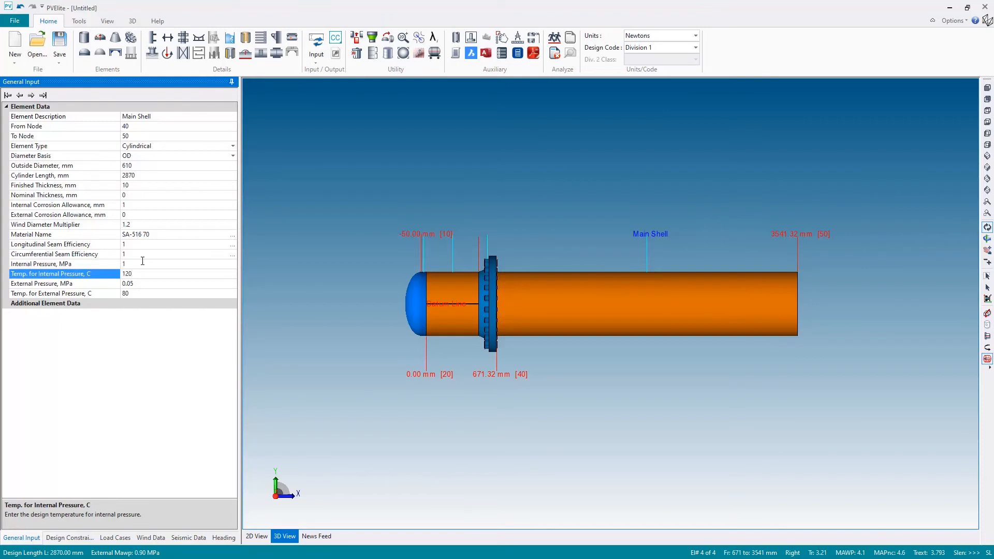
{"action": "left_click", "coordinate": [63, 283]}
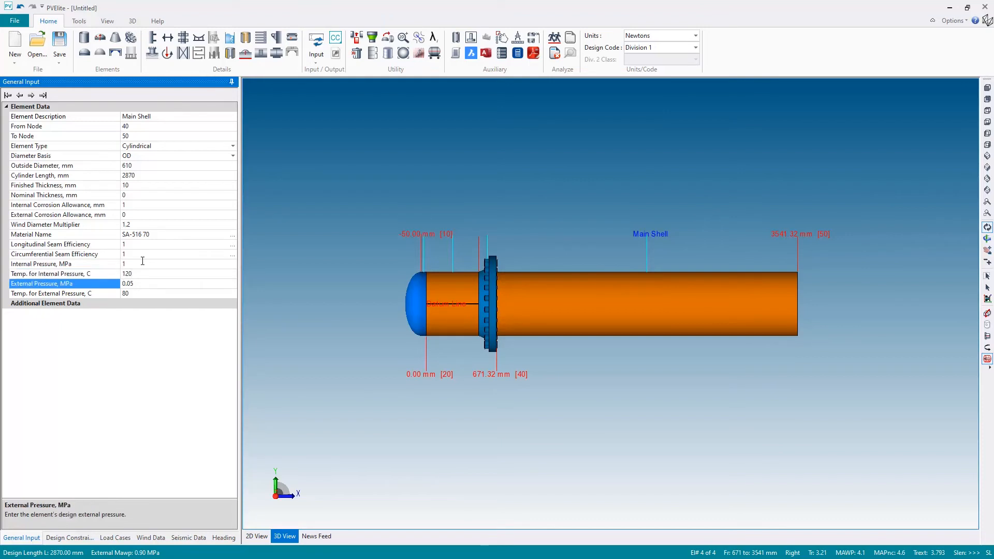
{"action": "type", "text": "0.09"}
{"action": "left_click", "coordinate": [179, 294]}
{"action": "type", "text": "30"}
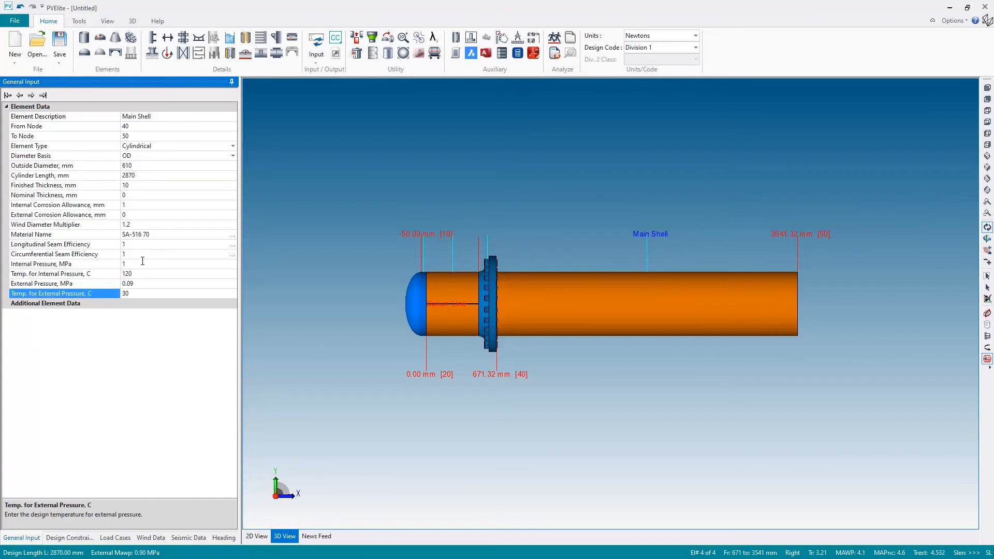
{"action": "mouse_move", "coordinate": [158, 274]}
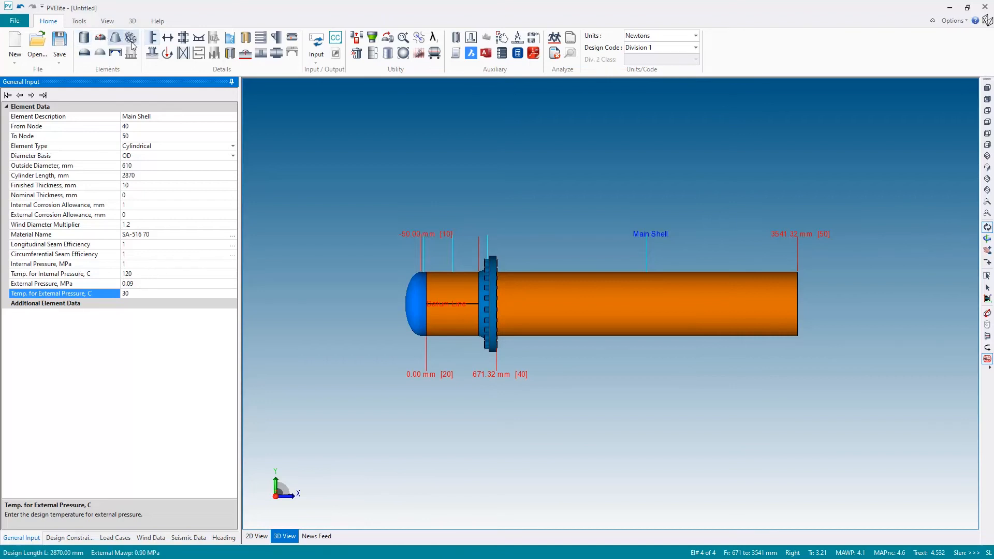
{"action": "mouse_move", "coordinate": [131, 40]}
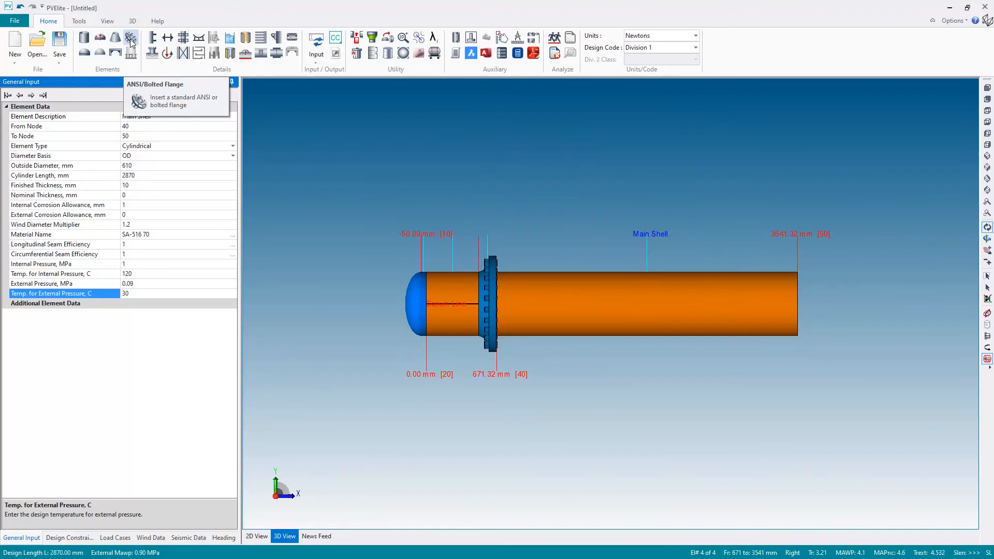
Insert a bolted body flange after the main shell, described as 'Outlet Channel Body Flange'
{"action": "left_click", "coordinate": [116, 37]}
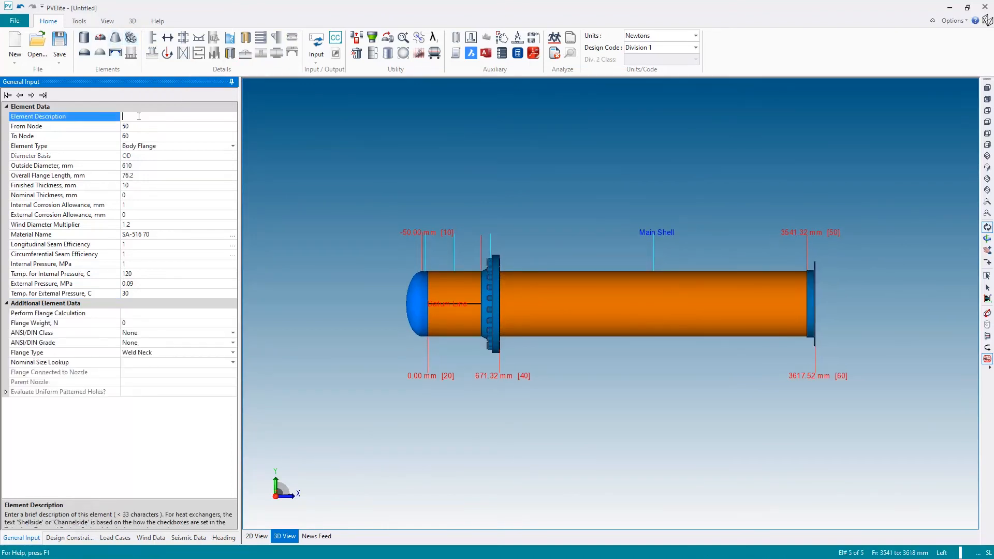
{"action": "type", "text": "Oute"}
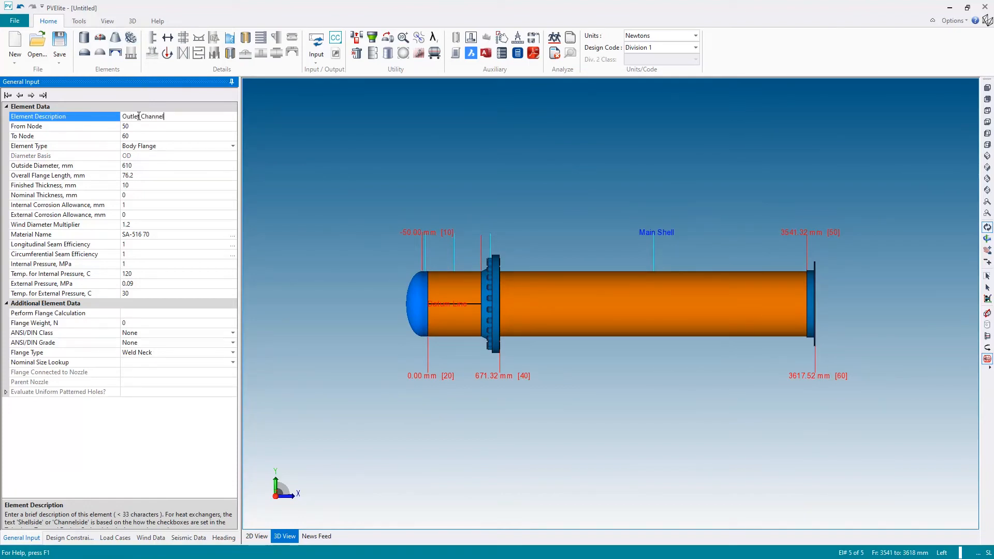
{"action": "type", "text": "Body Flange"}
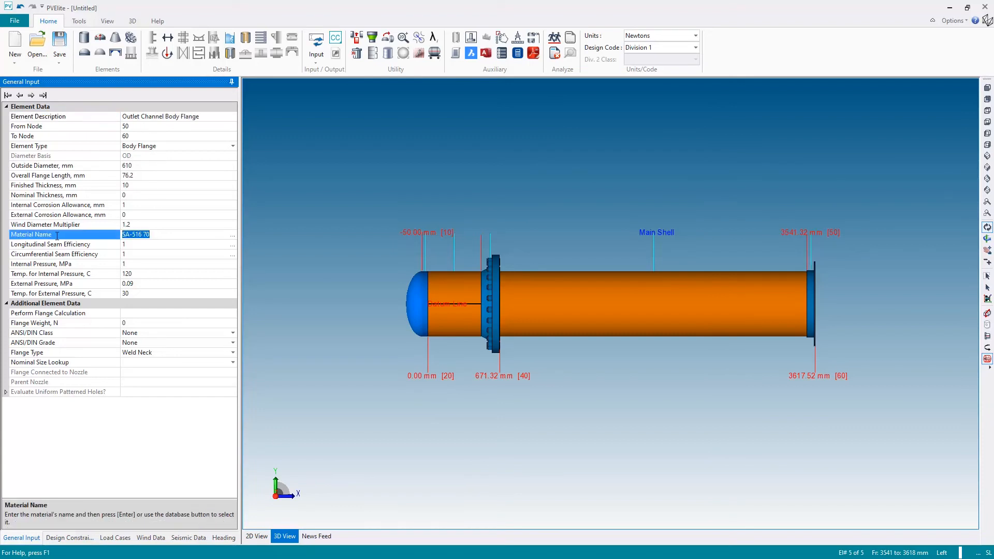
Assign SA-105 from the material database as the flange material
{"action": "left_click", "coordinate": [231, 234]}
{"action": "type", "text": "SA1050"}
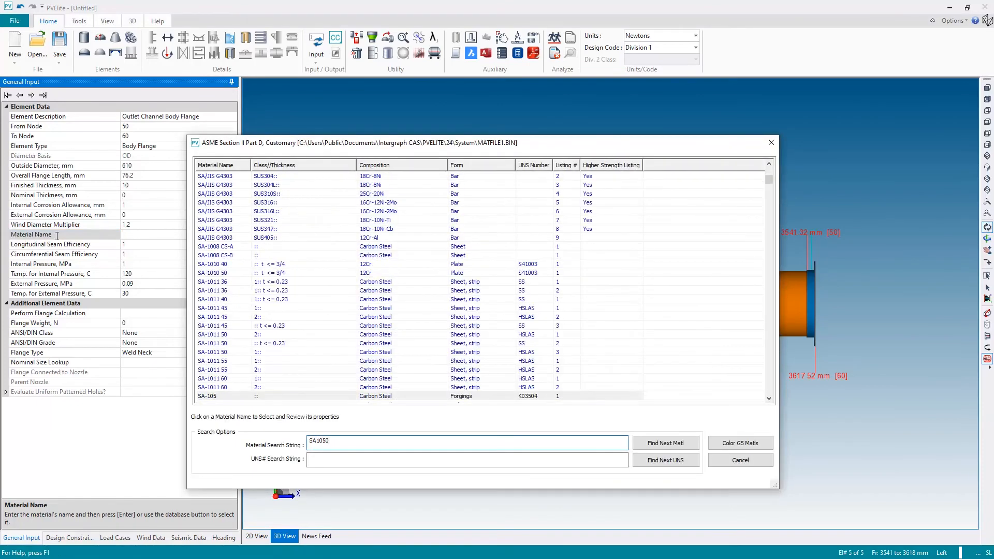
{"action": "key", "text": "BackSpace"}
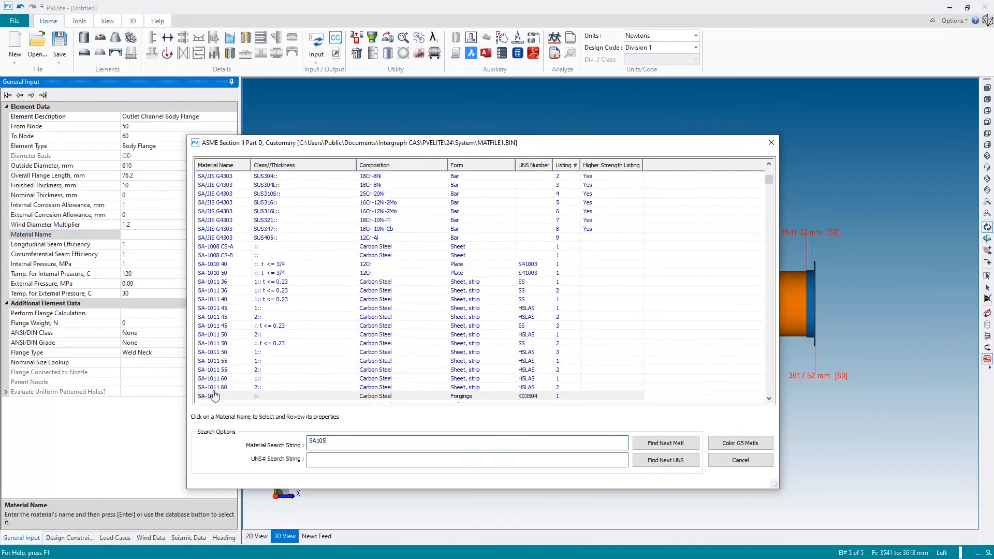
{"action": "left_click", "coordinate": [213, 396]}
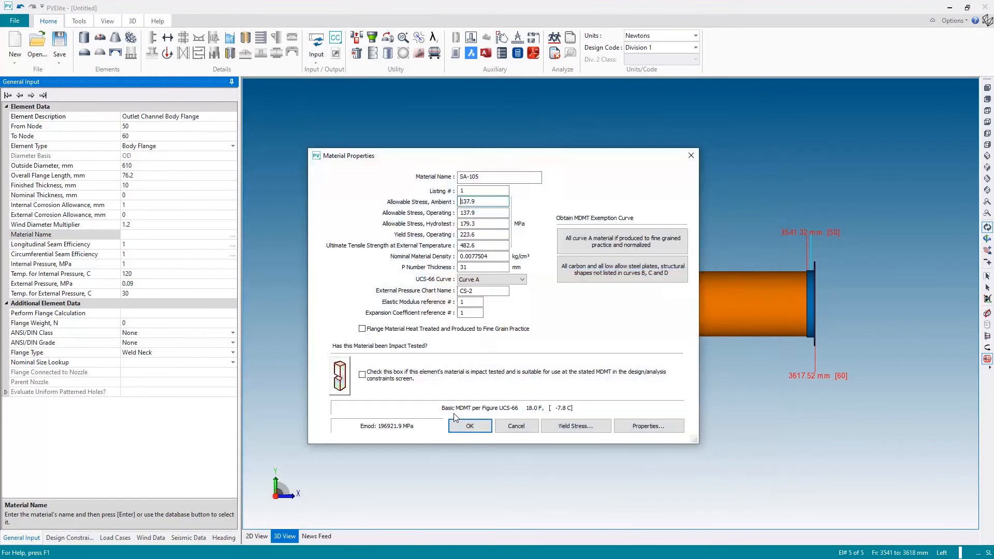
{"action": "left_click", "coordinate": [469, 426]}
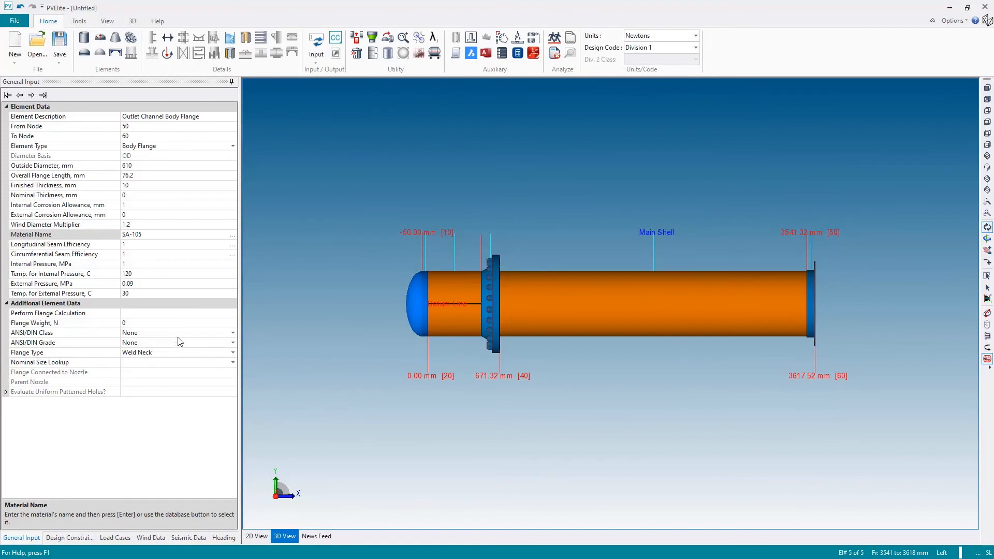
{"action": "left_click", "coordinate": [60, 312]}
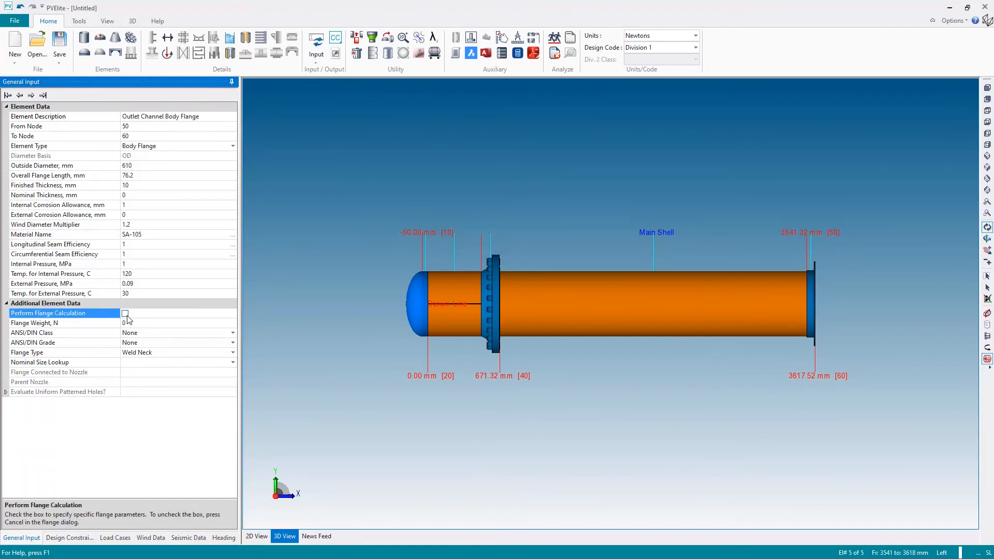
Enable flange calculation and copy dimensions and gasket from the Inlet Channel Body Flange
{"action": "left_click", "coordinate": [125, 313]}
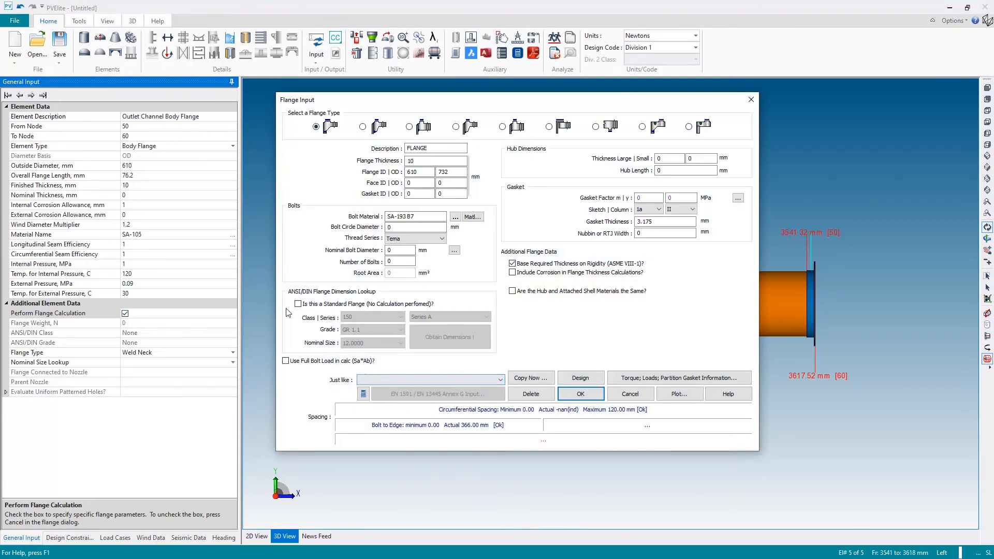
{"action": "left_click", "coordinate": [500, 380]}
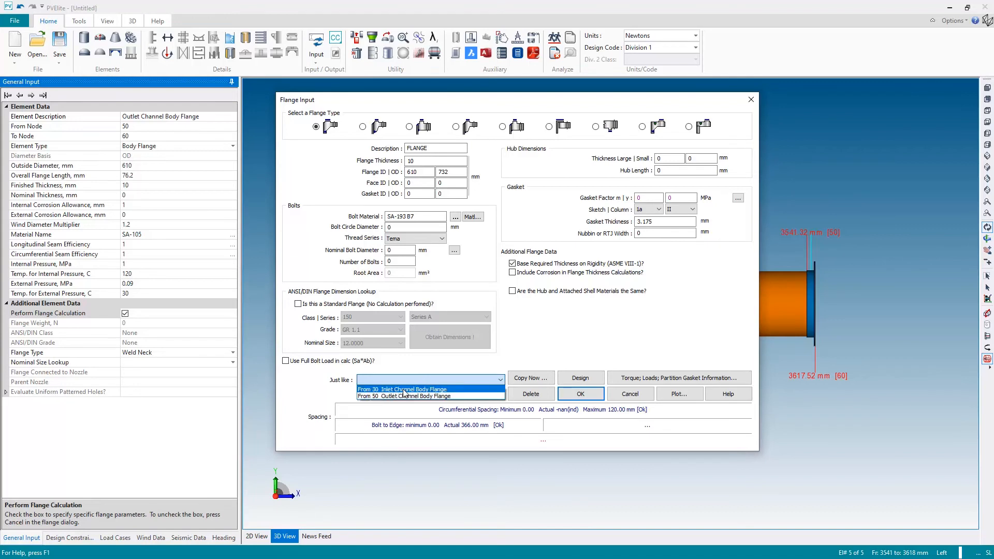
{"action": "left_click", "coordinate": [402, 389]}
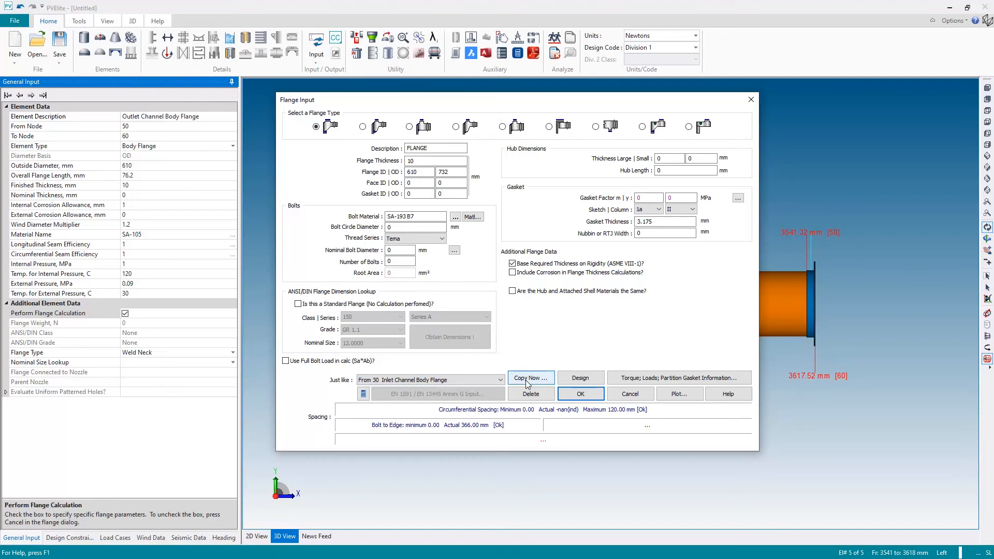
{"action": "left_click", "coordinate": [530, 378]}
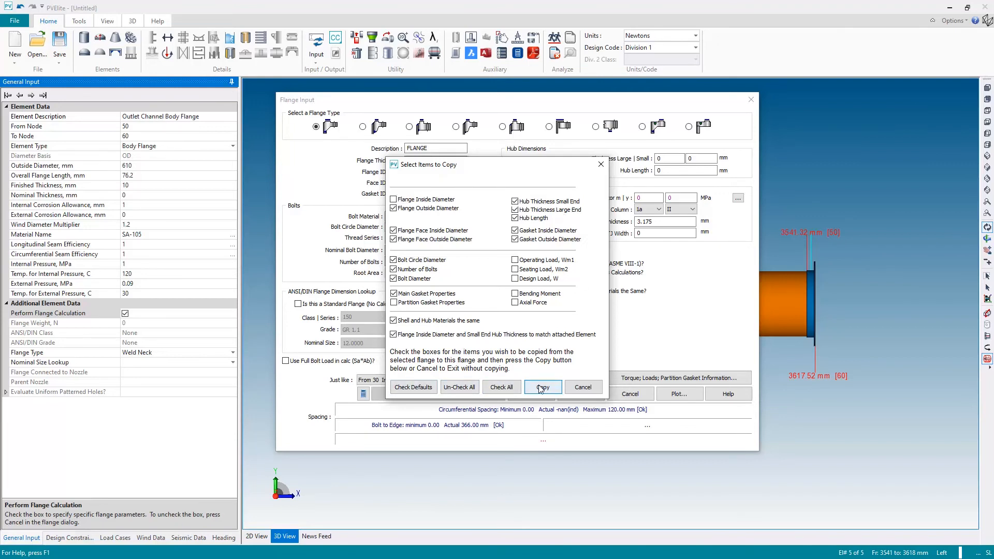
{"action": "left_click", "coordinate": [542, 387]}
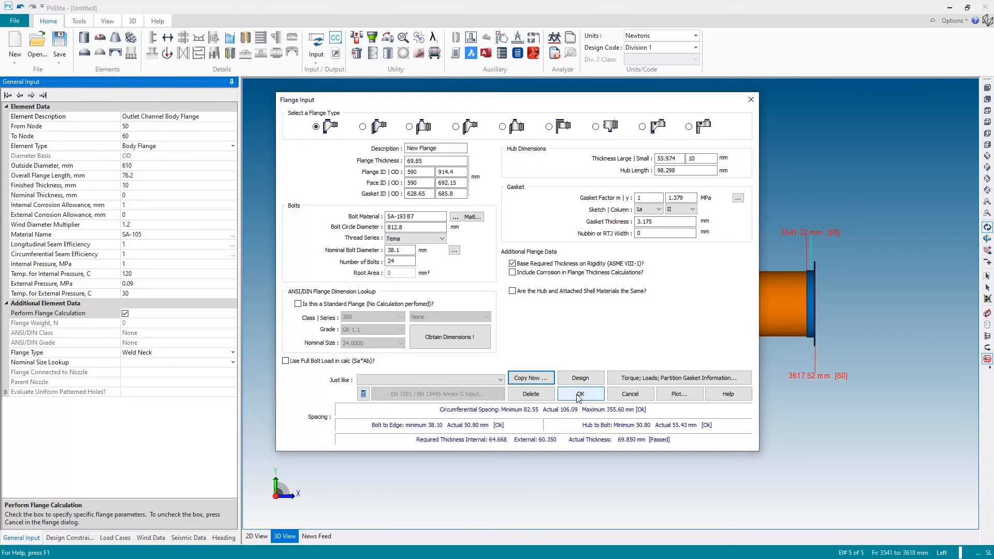
{"action": "left_click", "coordinate": [579, 393]}
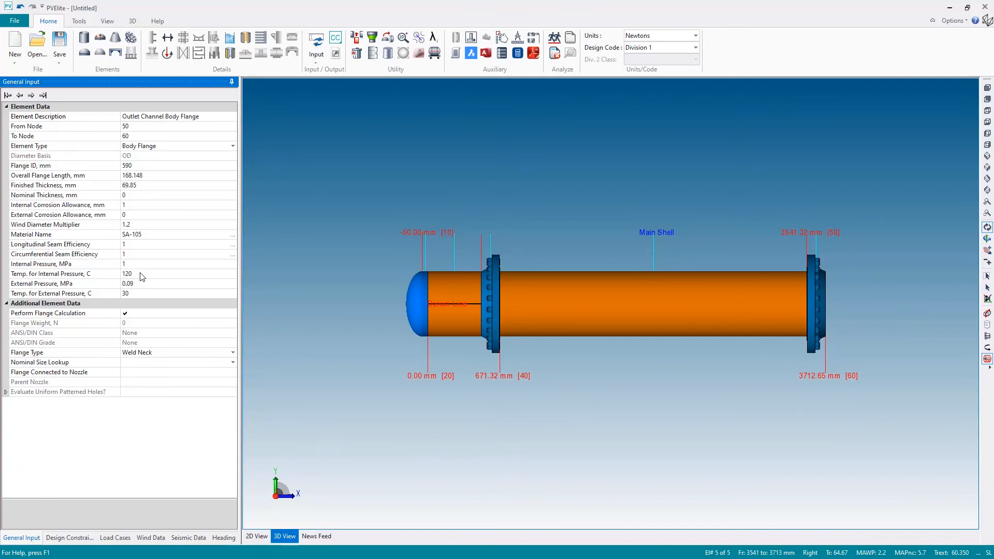
Edit the outlet flange's design conditions, entering 0.05 MPa external pressure
{"action": "left_click", "coordinate": [158, 274]}
{"action": "type", "text": "18"}
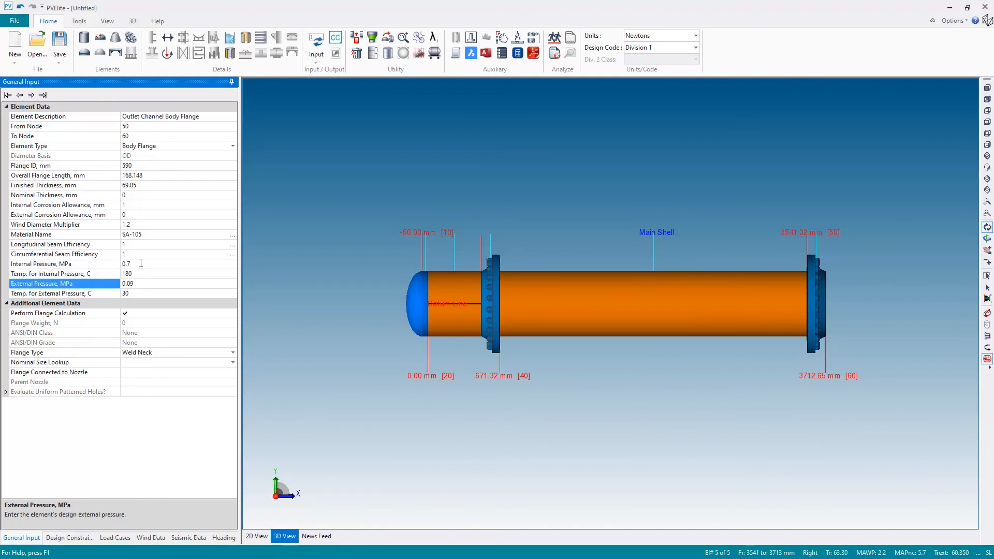
{"action": "type", "text": "0.05"}
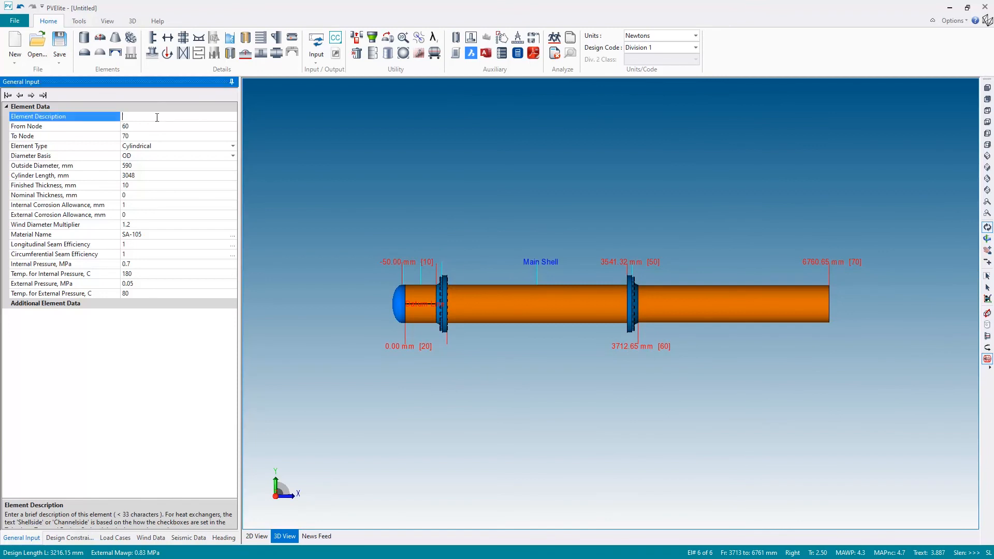
Name the cylinder 'Outlet Channel Shell' with SA-516 70, 500 mm length, 610 mm OD
{"action": "type", "text": "Outlet Channel Shell"}
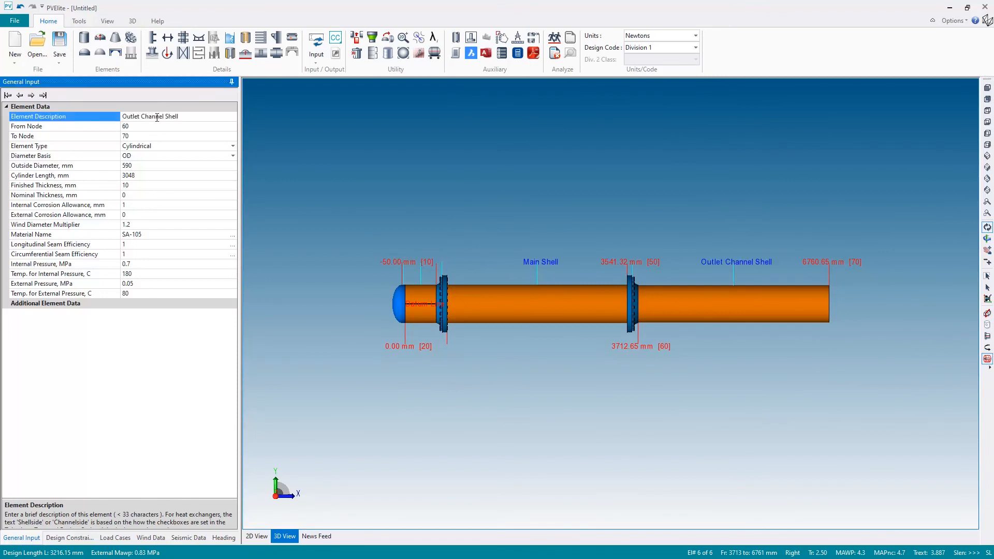
{"action": "left_click", "coordinate": [158, 234]}
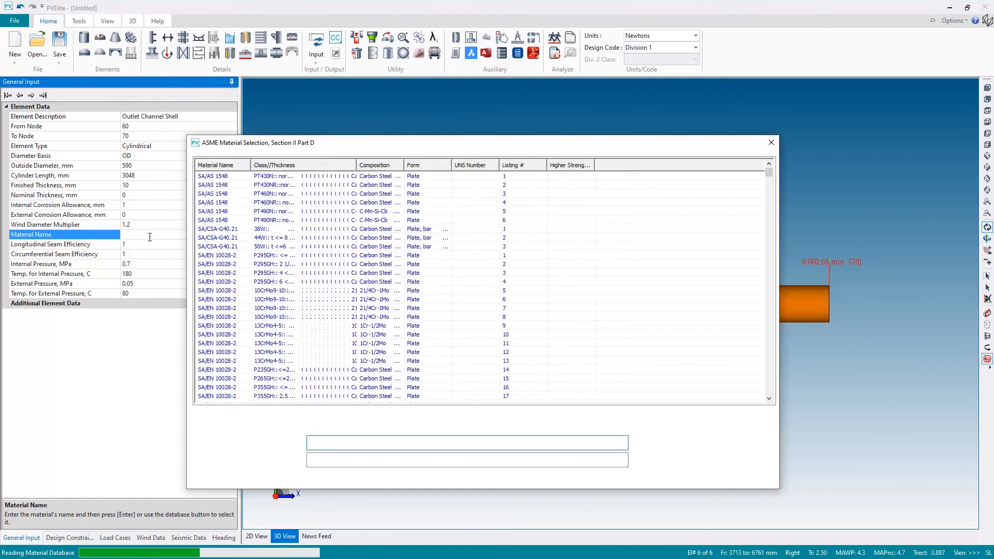
{"action": "type", "text": "SA51670"}
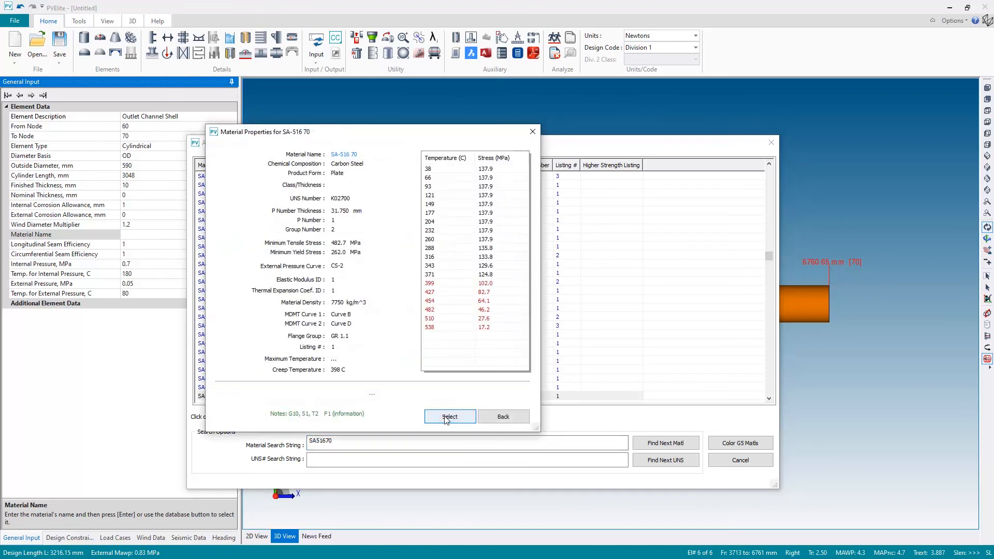
{"action": "left_click", "coordinate": [449, 416]}
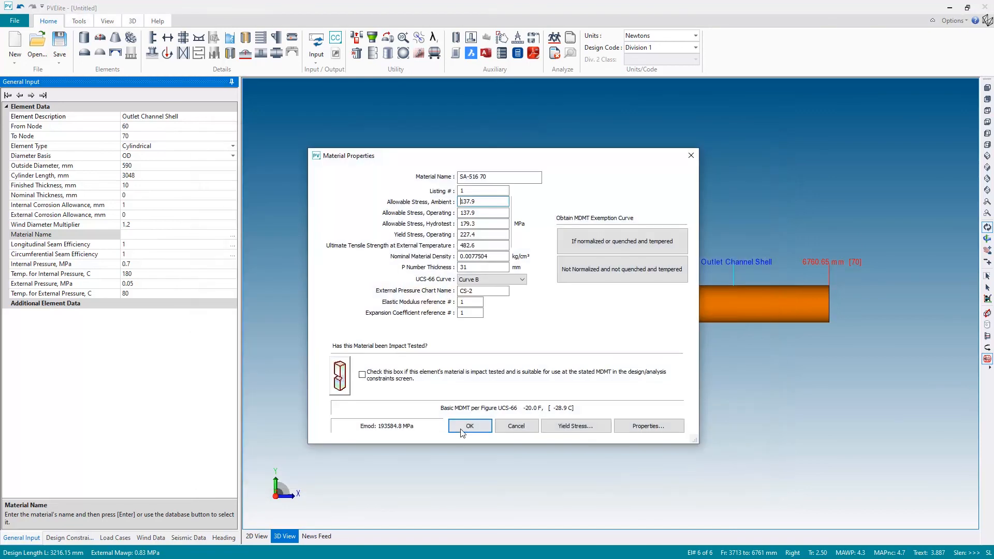
{"action": "left_click", "coordinate": [469, 426]}
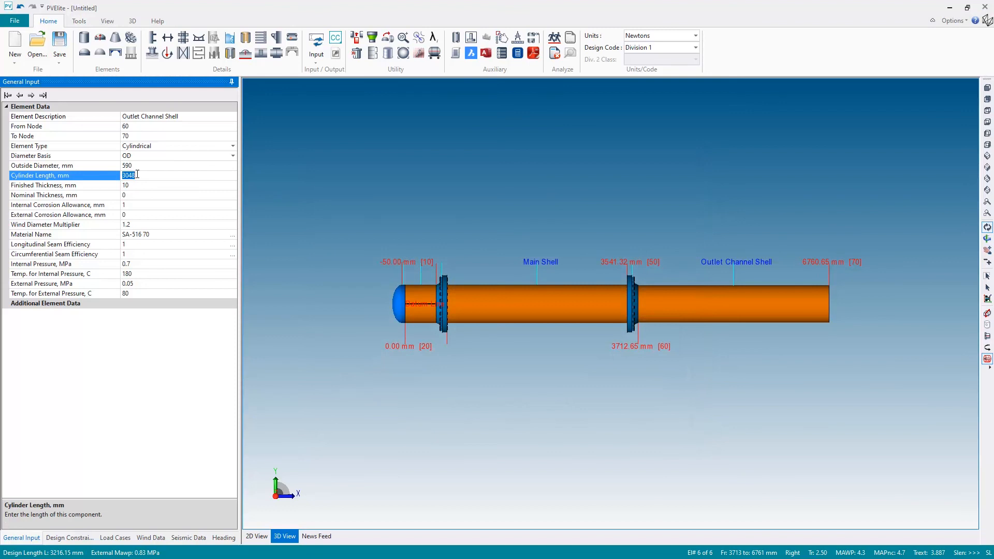
{"action": "type", "text": "500"}
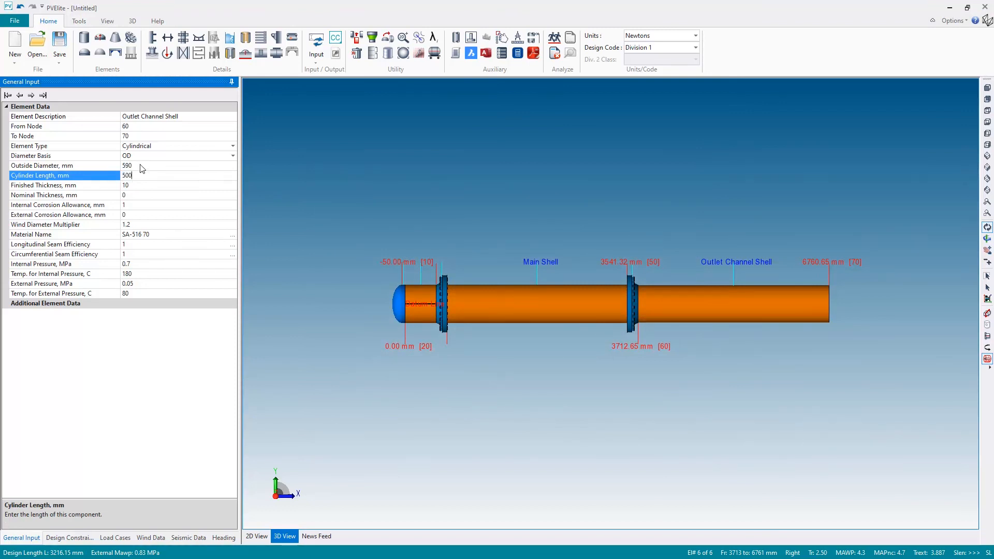
{"action": "type", "text": "610"}
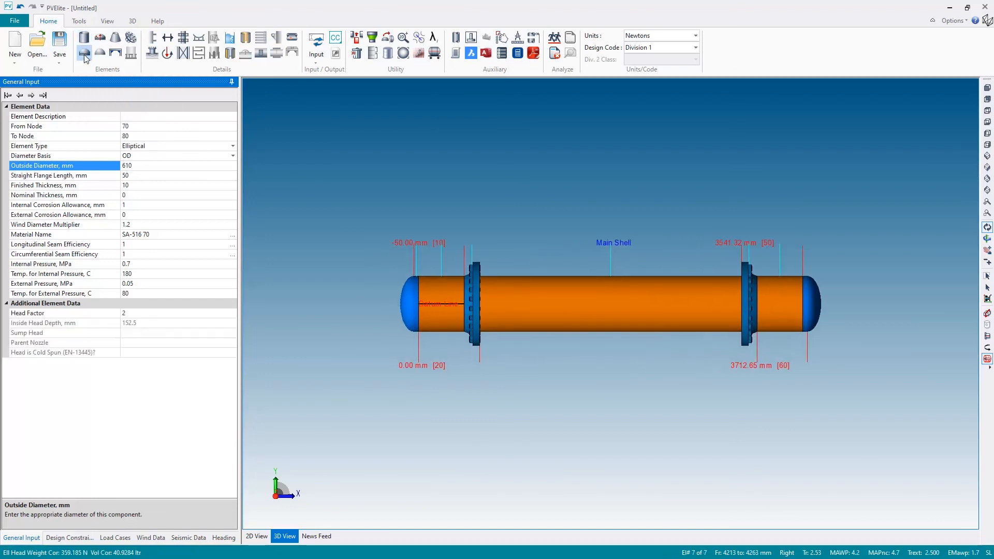
Begin naming the new elliptical head, typing 'Ou' in its description
{"action": "type", "text": "Ou"}
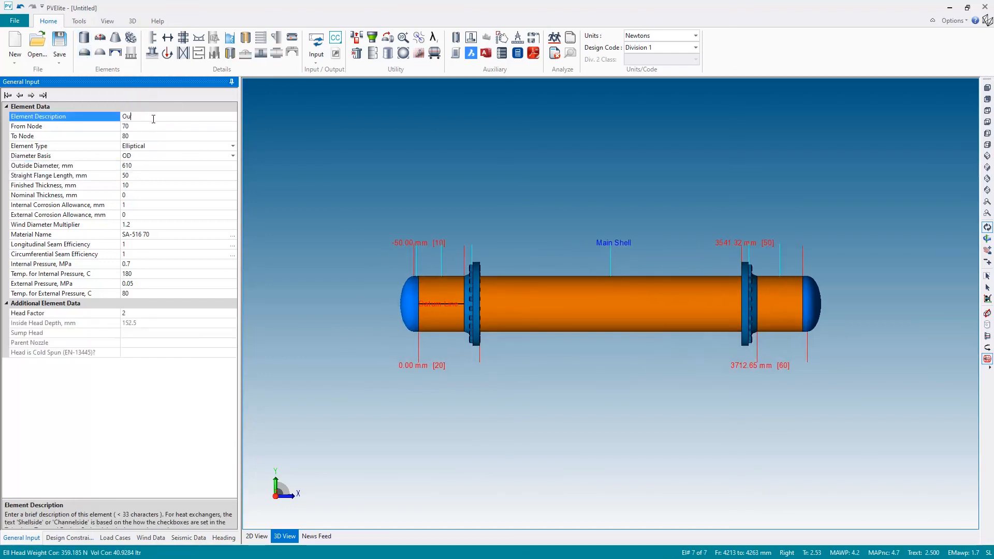